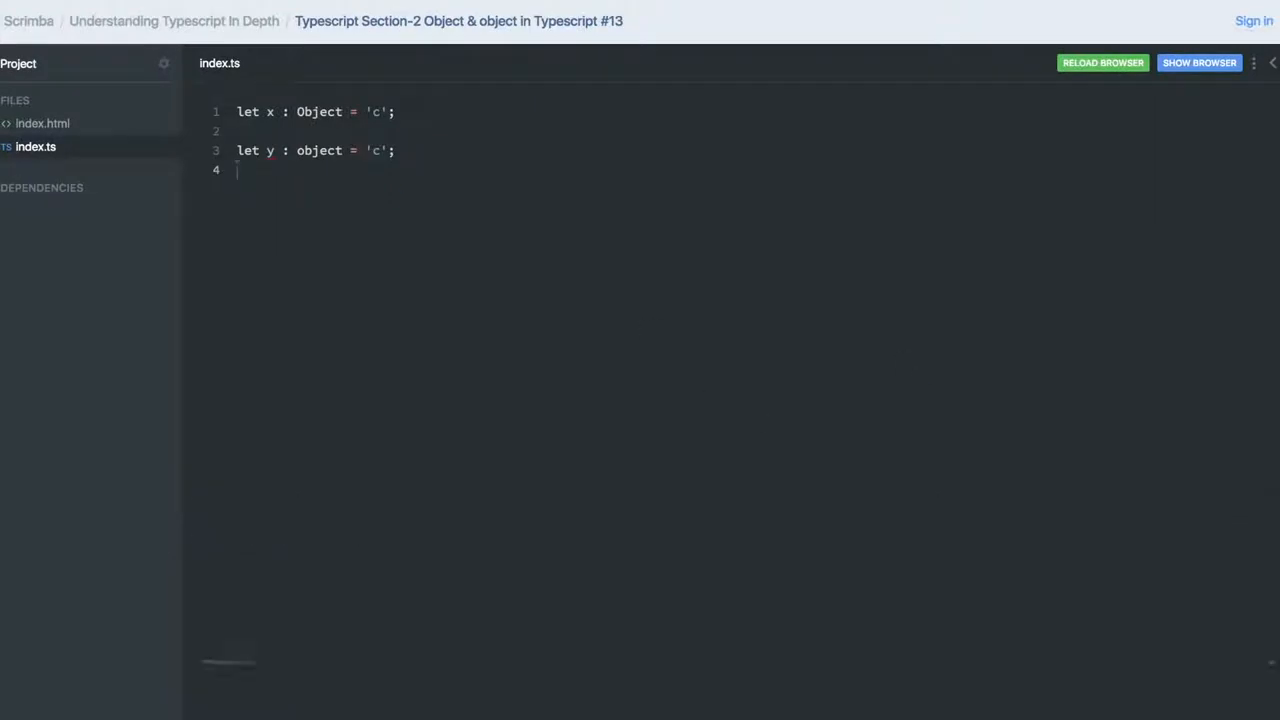
Step: Add trailing '// Object' and '// object' comments to the x and y declarations, discarding a stray Object. line
left_click(400, 111)
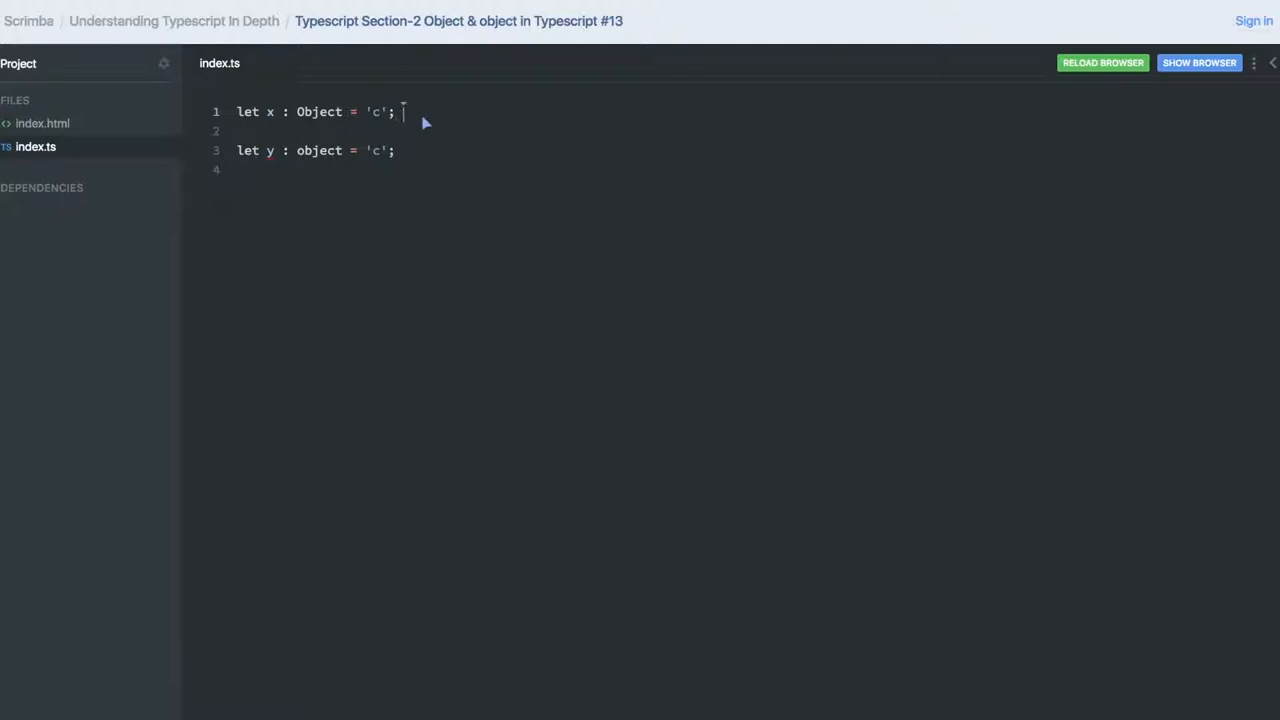
type("// Object")
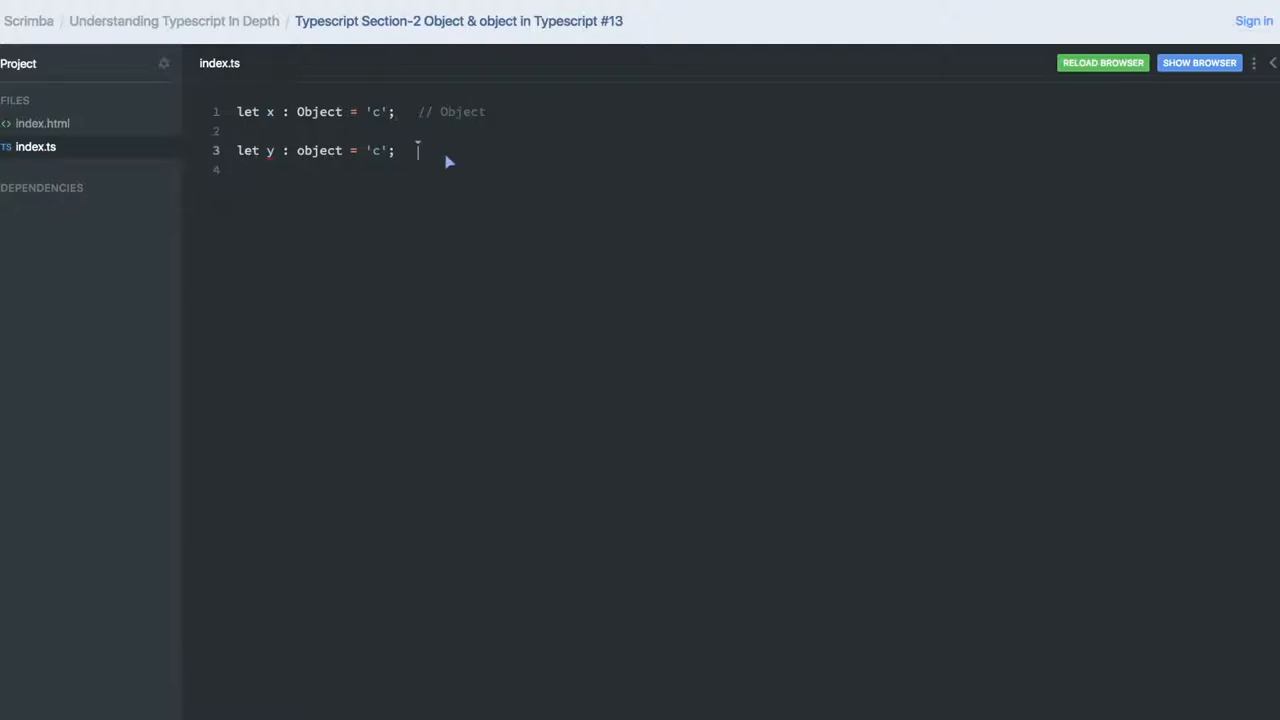
type("// object")
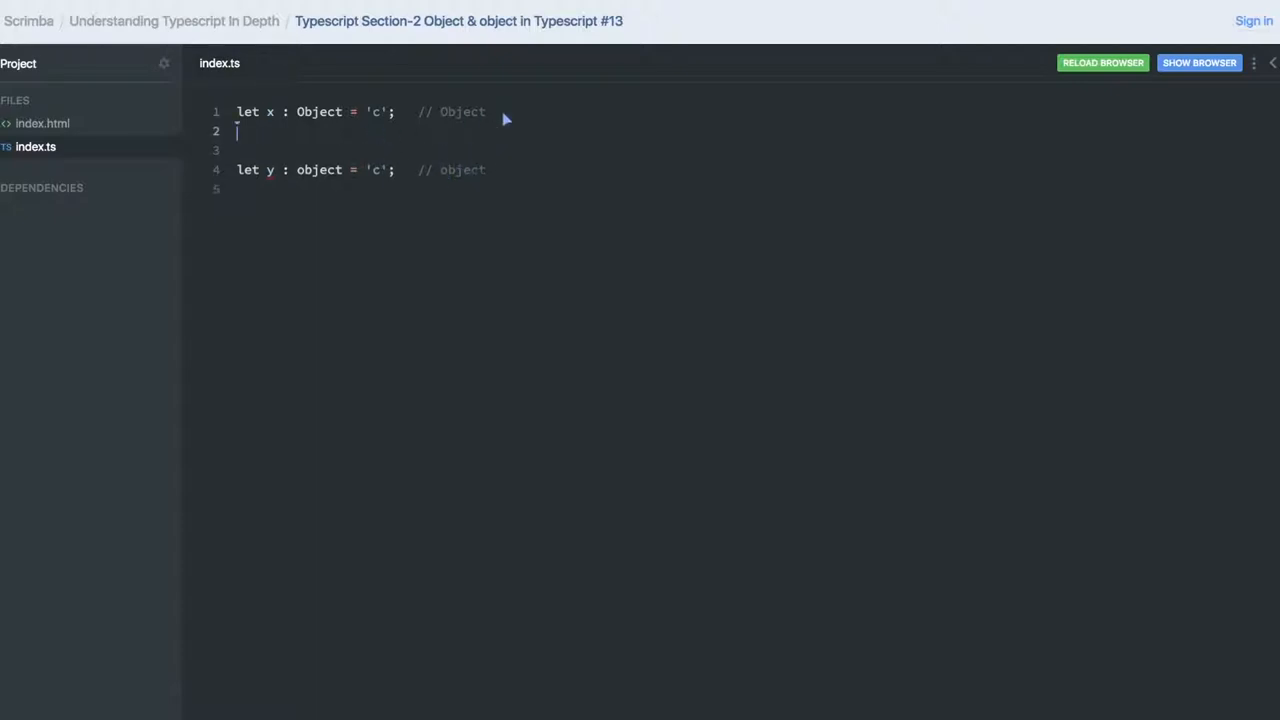
type("Object")
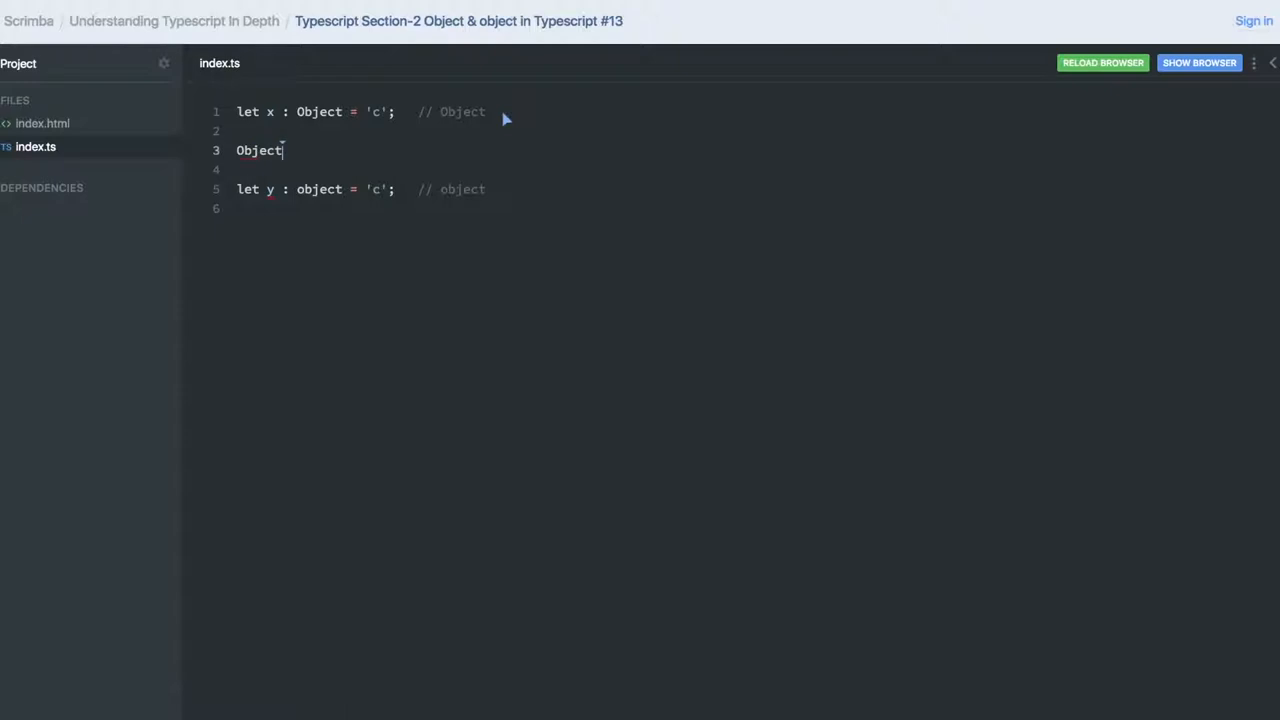
type(".")
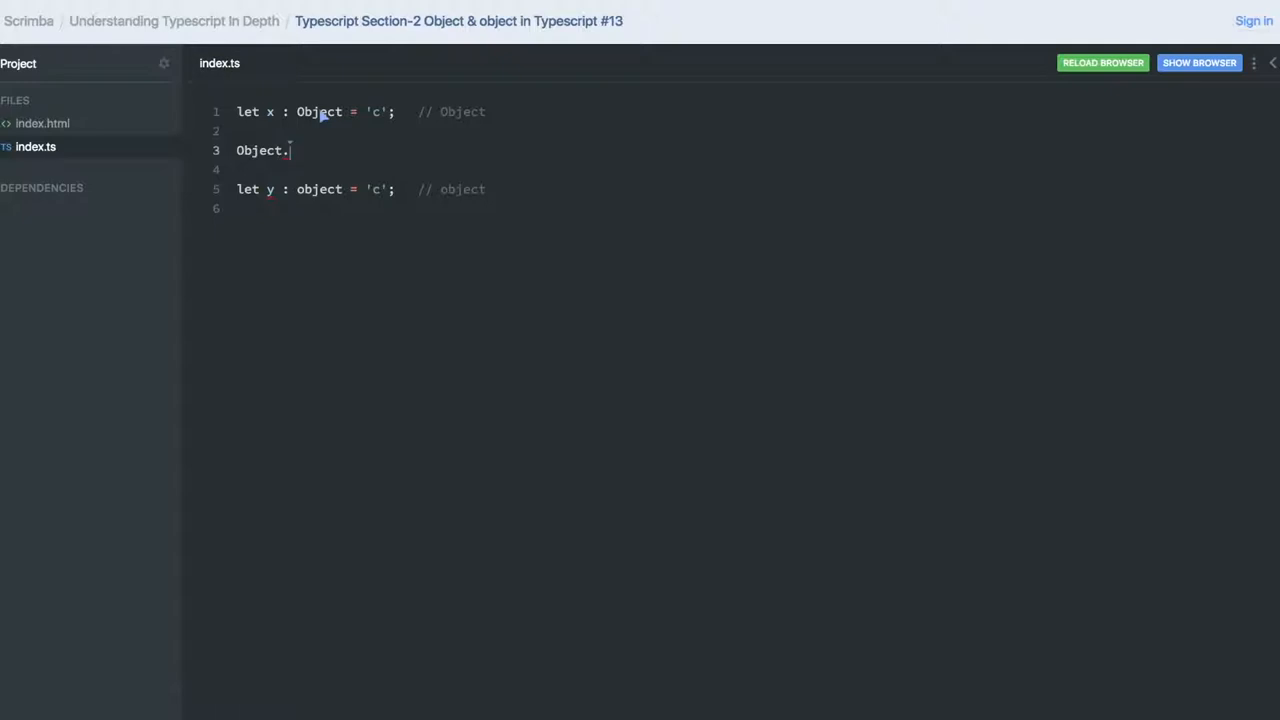
mouse_move(310, 150)
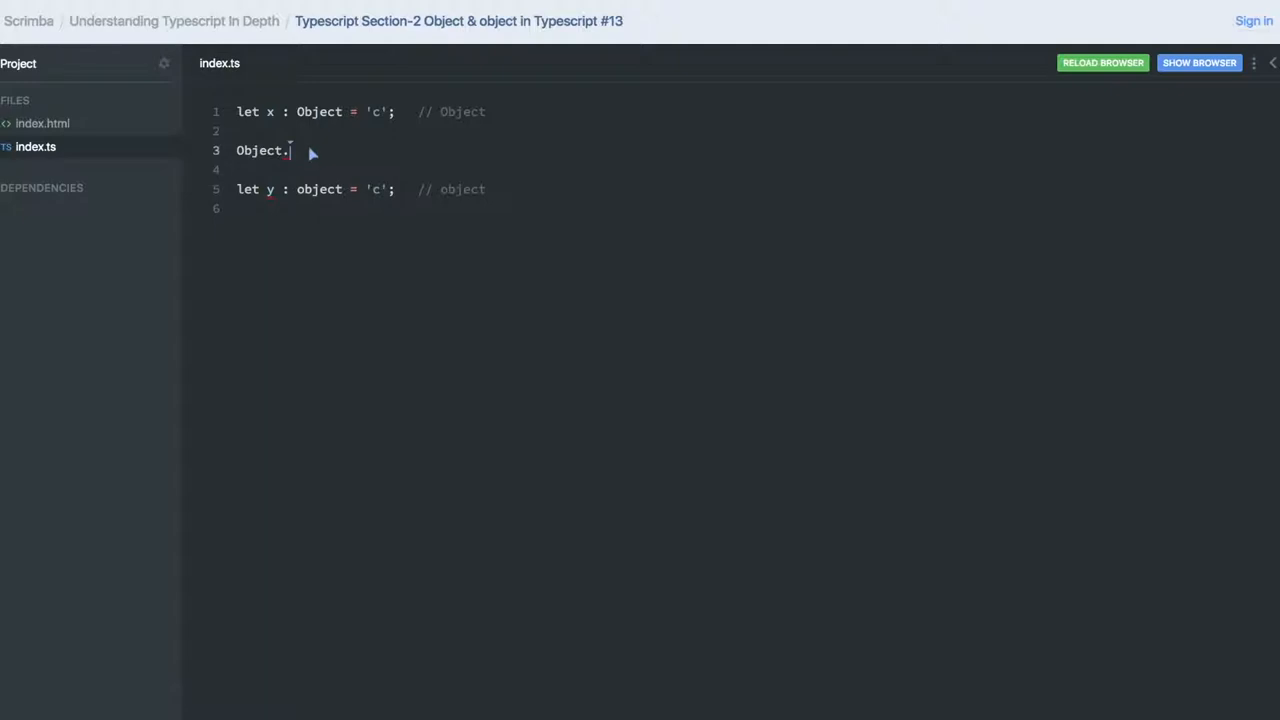
key("BackSpace")
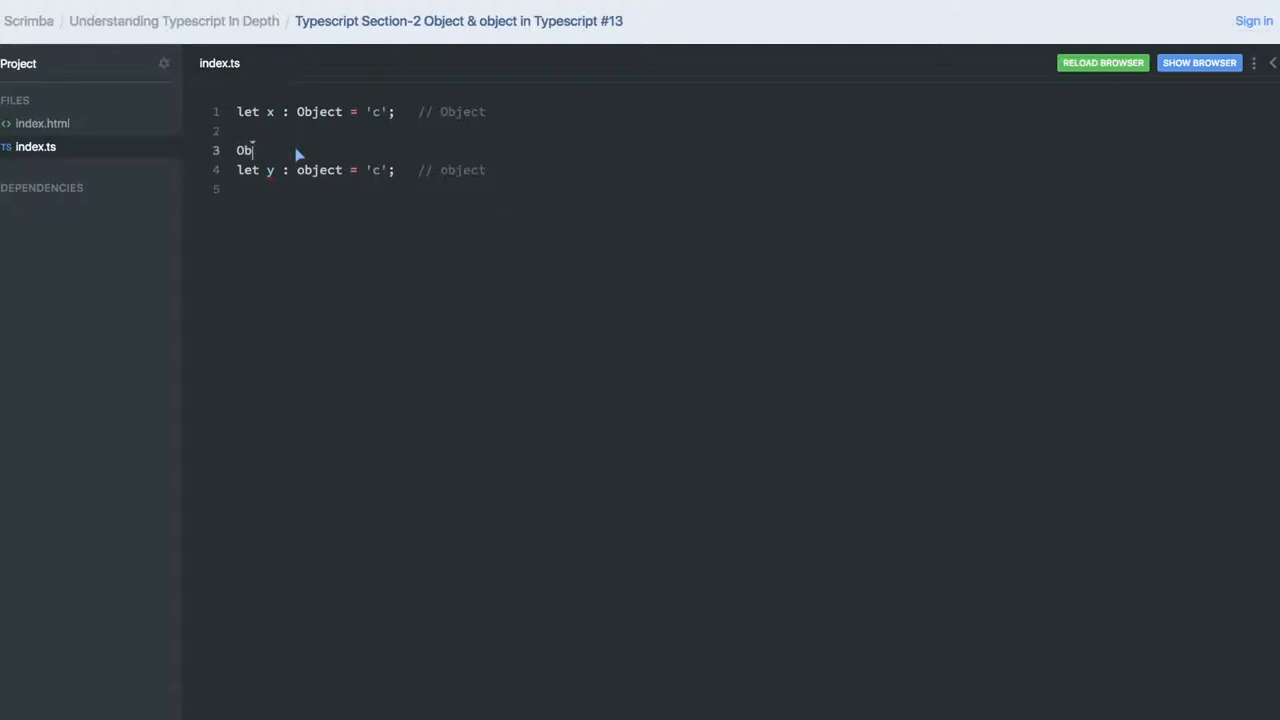
Step: Write a second declaration let y : Object = true; beneath the first
type("ject.")
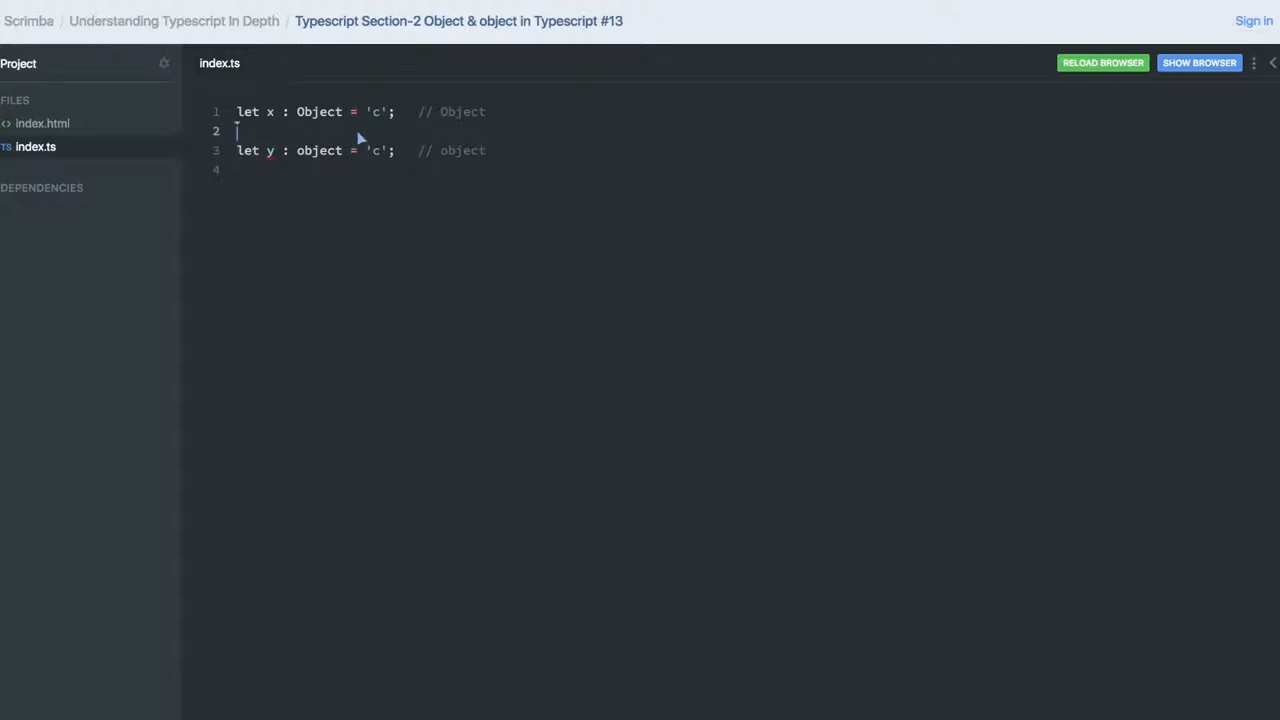
mouse_move(340, 135)
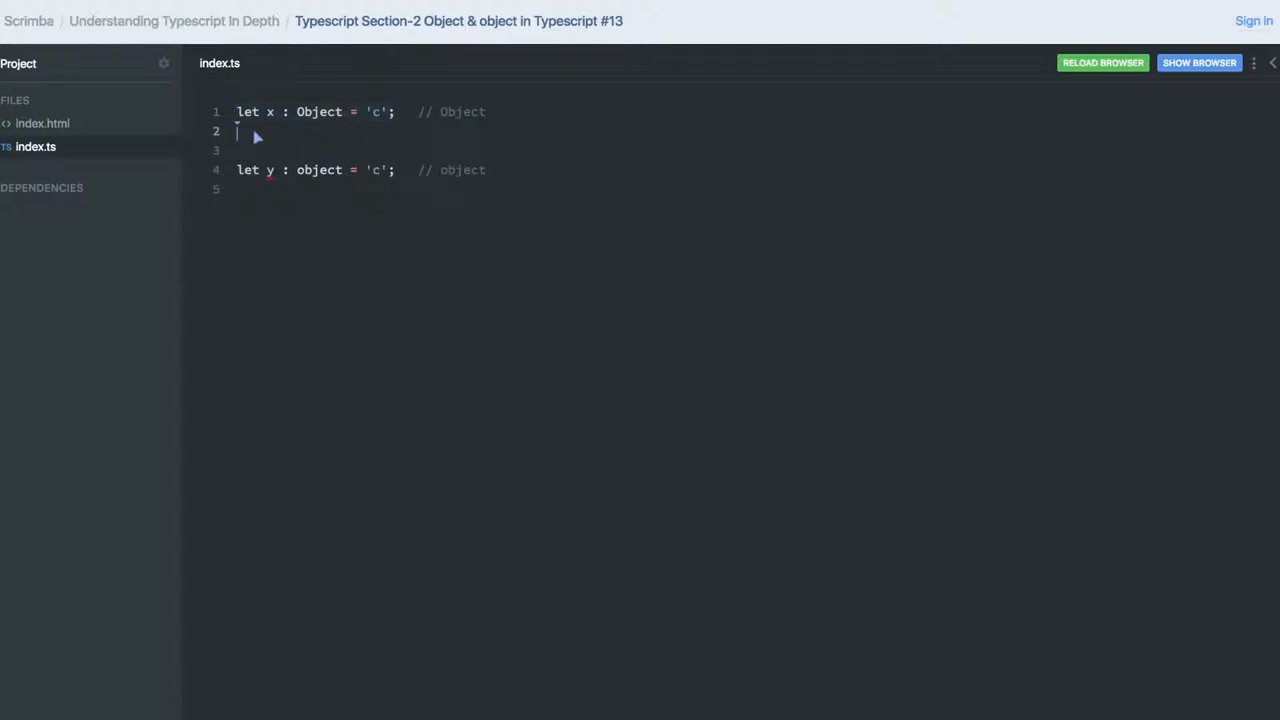
type("let  : Object = 'c';")
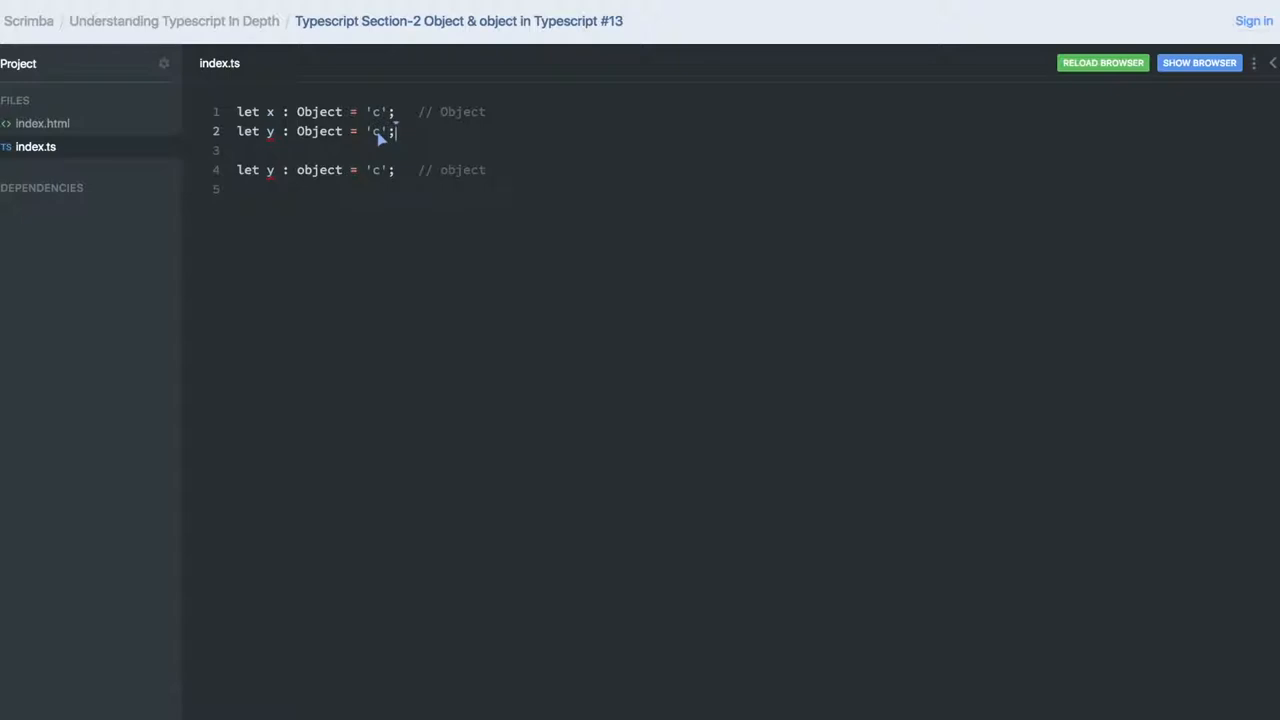
type("true")
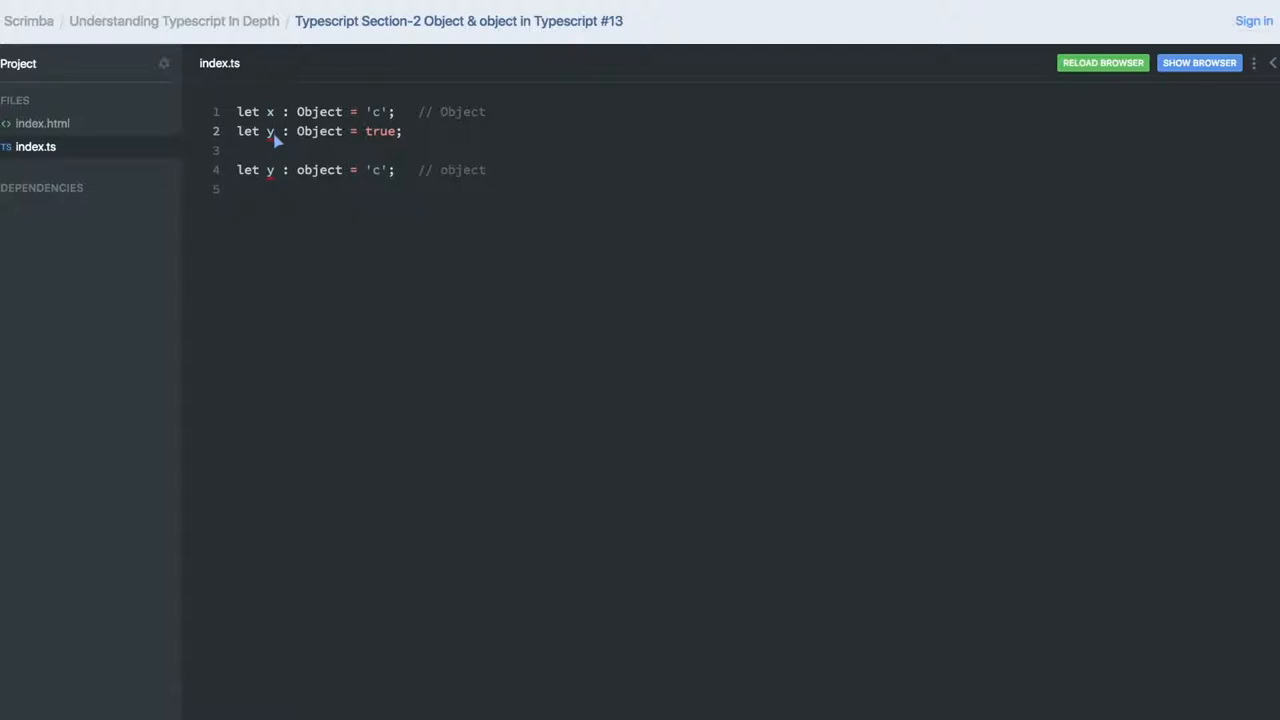
Step: Rename the boolean variable x1 and duplicate it as x2 = {} and an empty x3 line
type("x1")
type("let x1 : Object = {};")
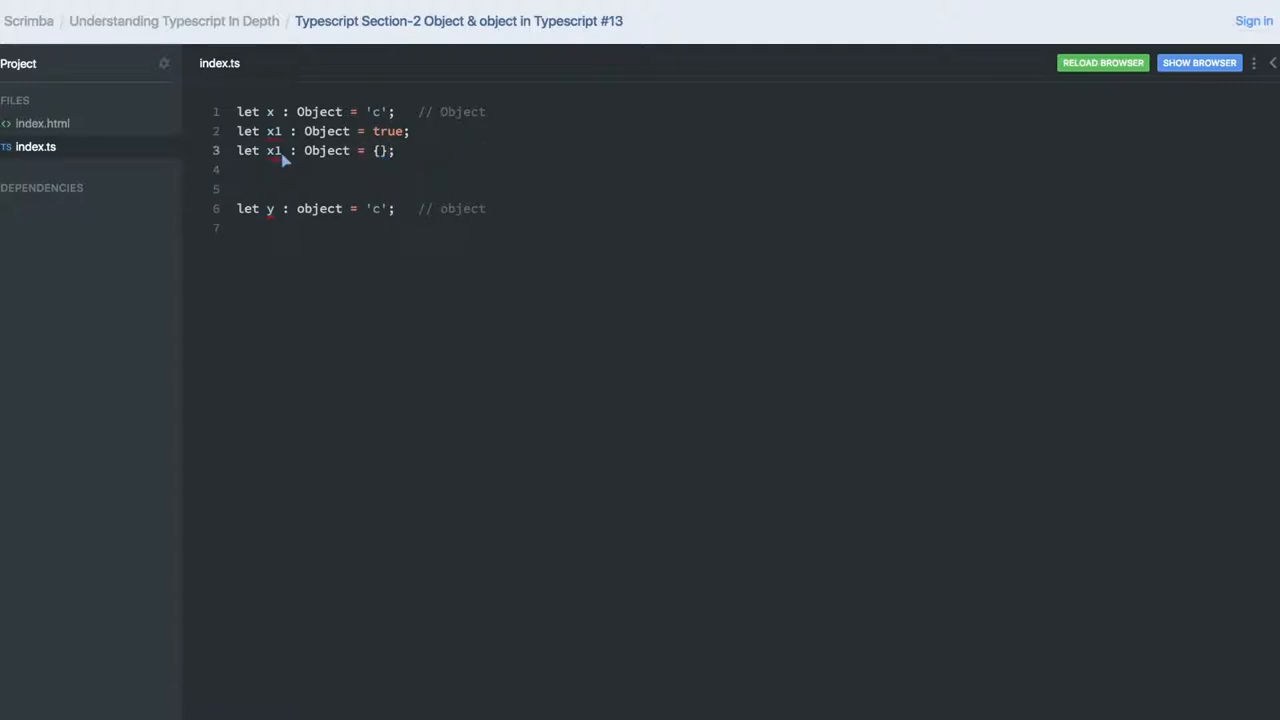
type("2")
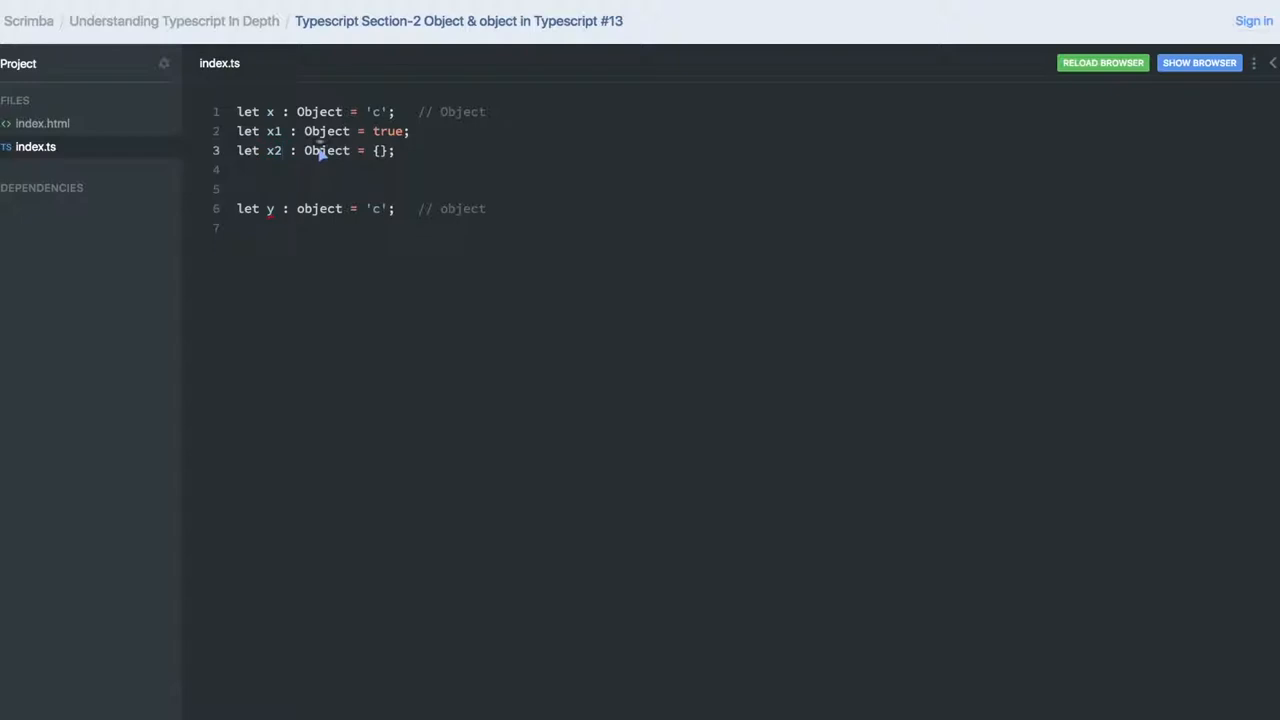
left_click(397, 150)
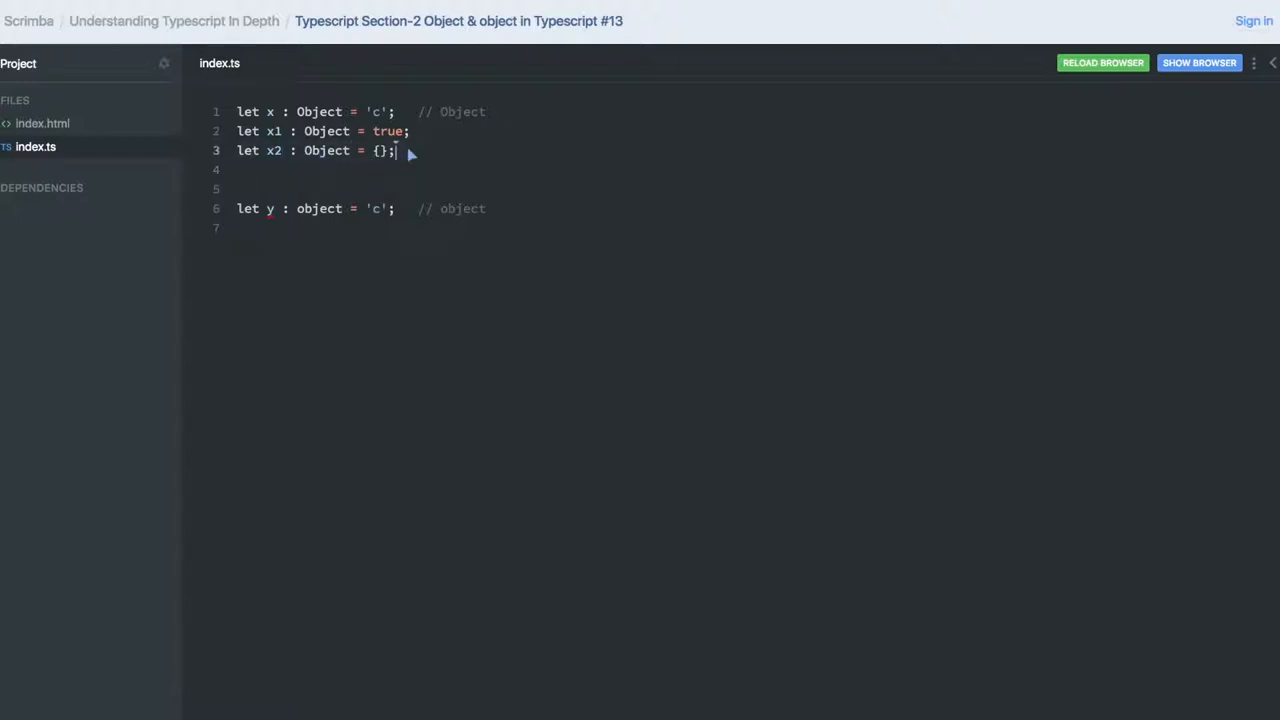
key("Enter")
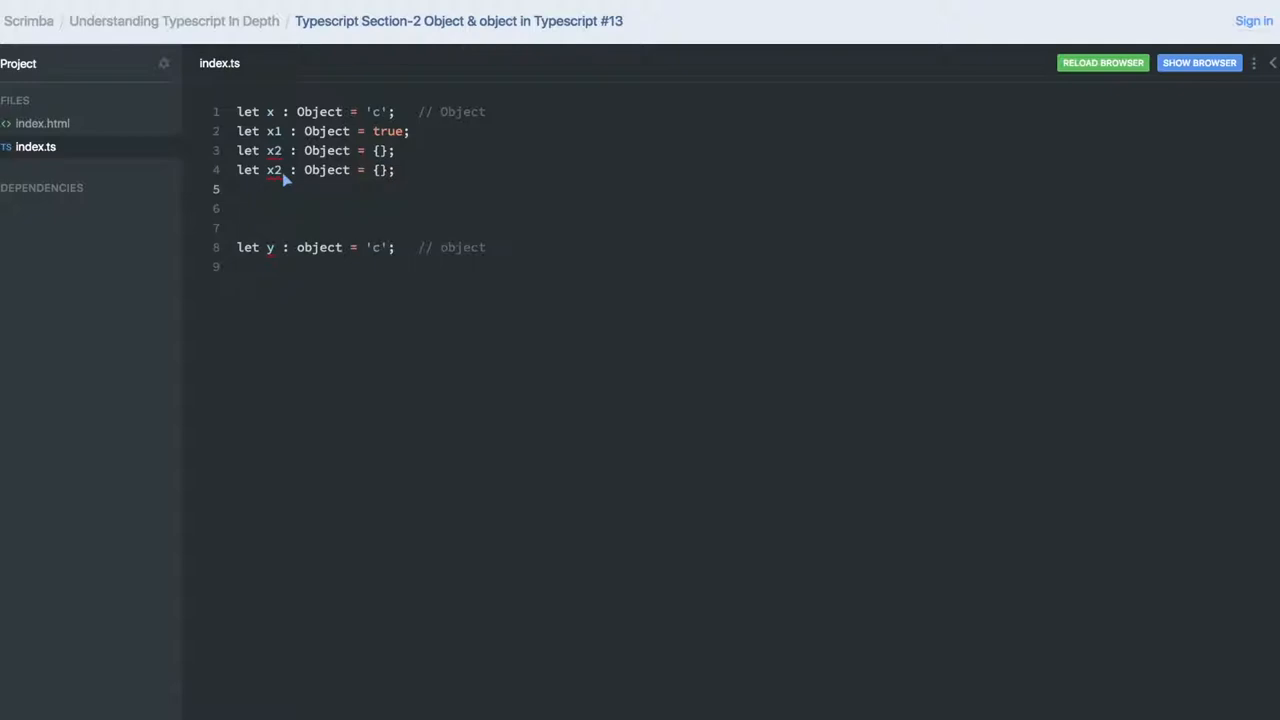
type("3")
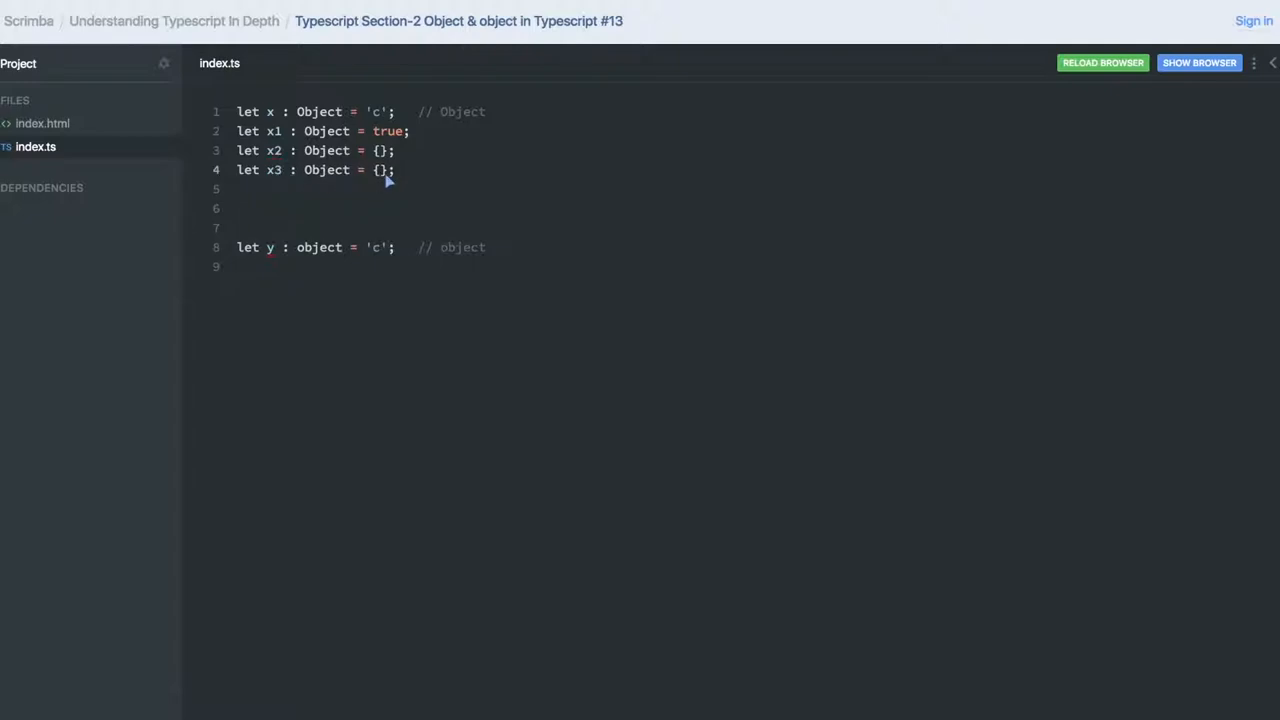
key("Backspace")
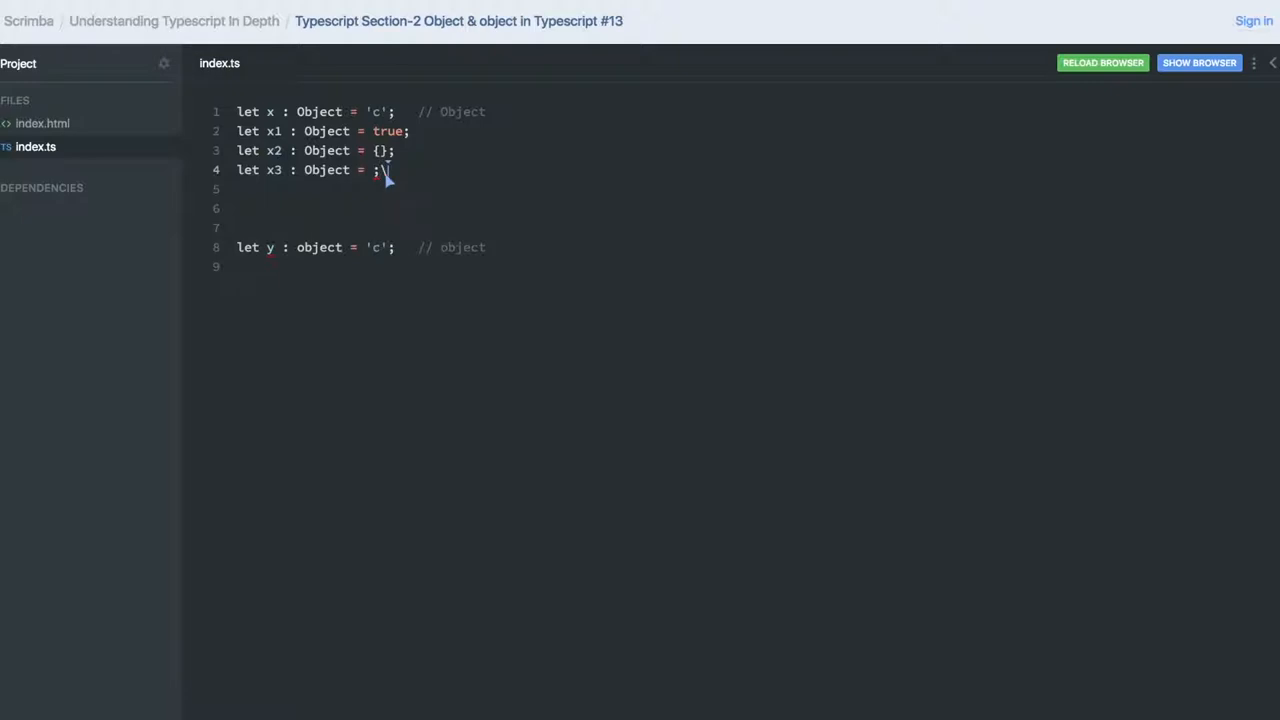
Step: Assign x3 the value Object.create({});
type("new")
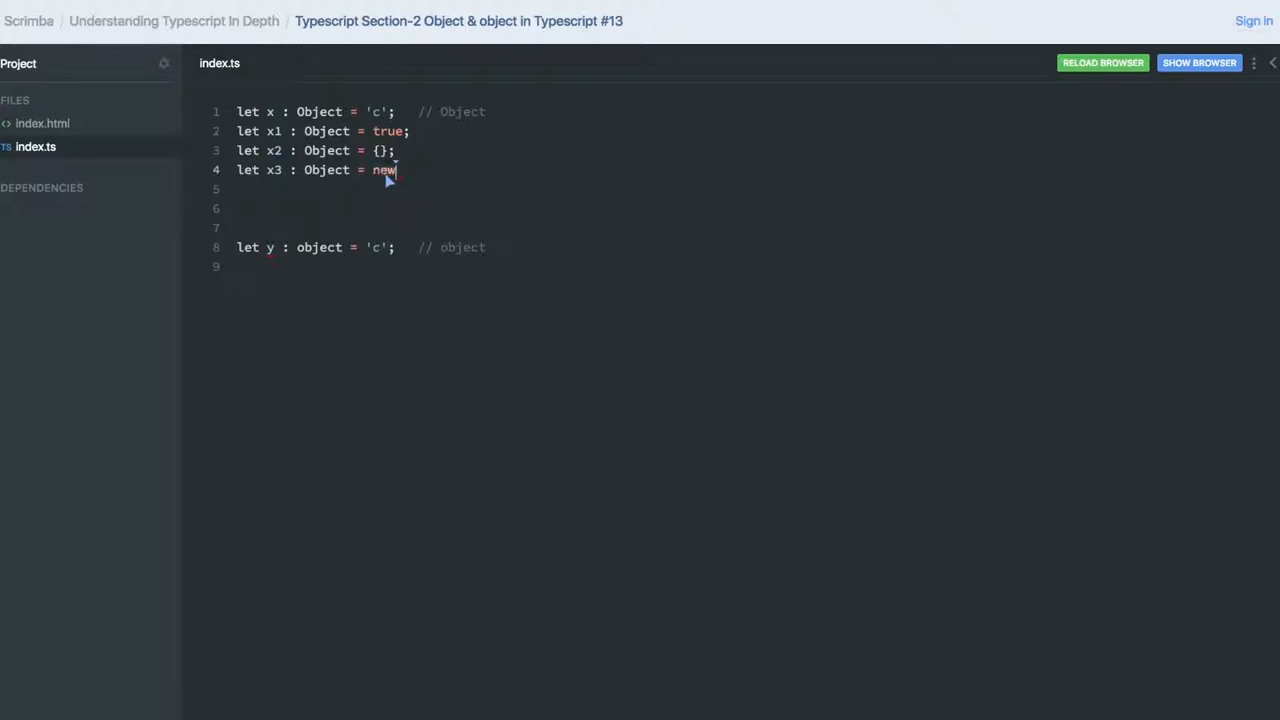
type("Obj")
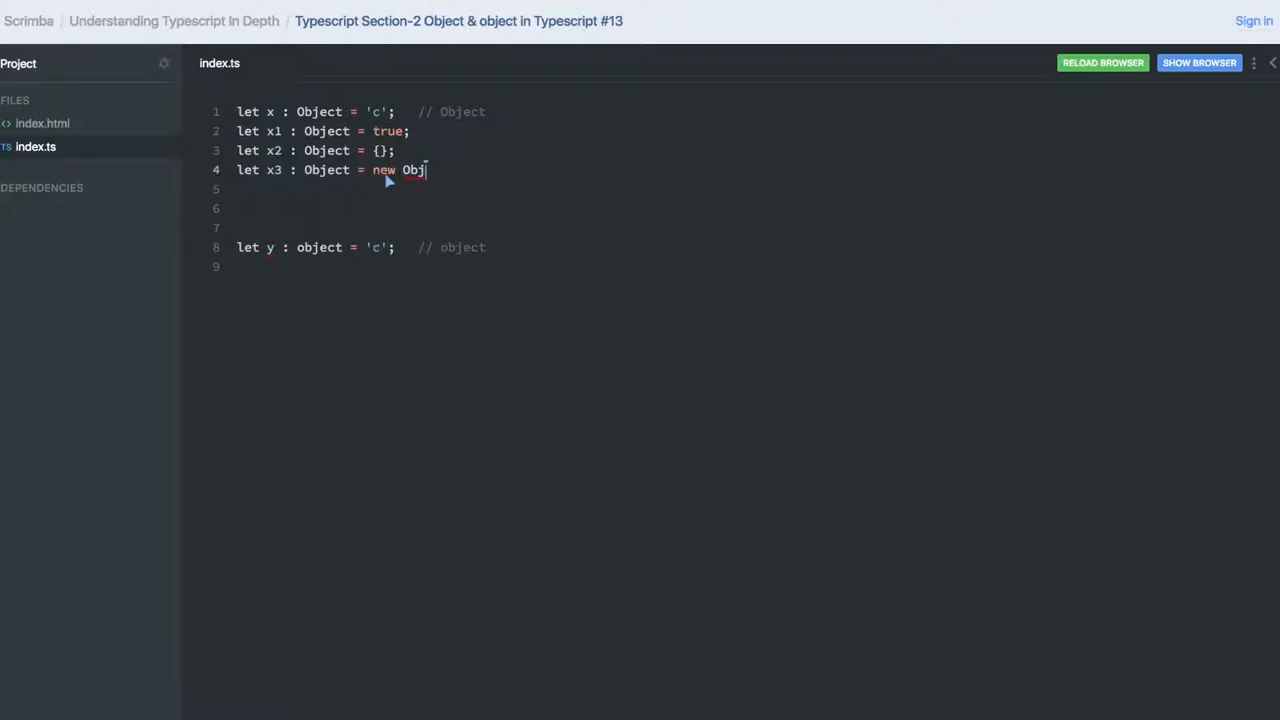
type("ect.")
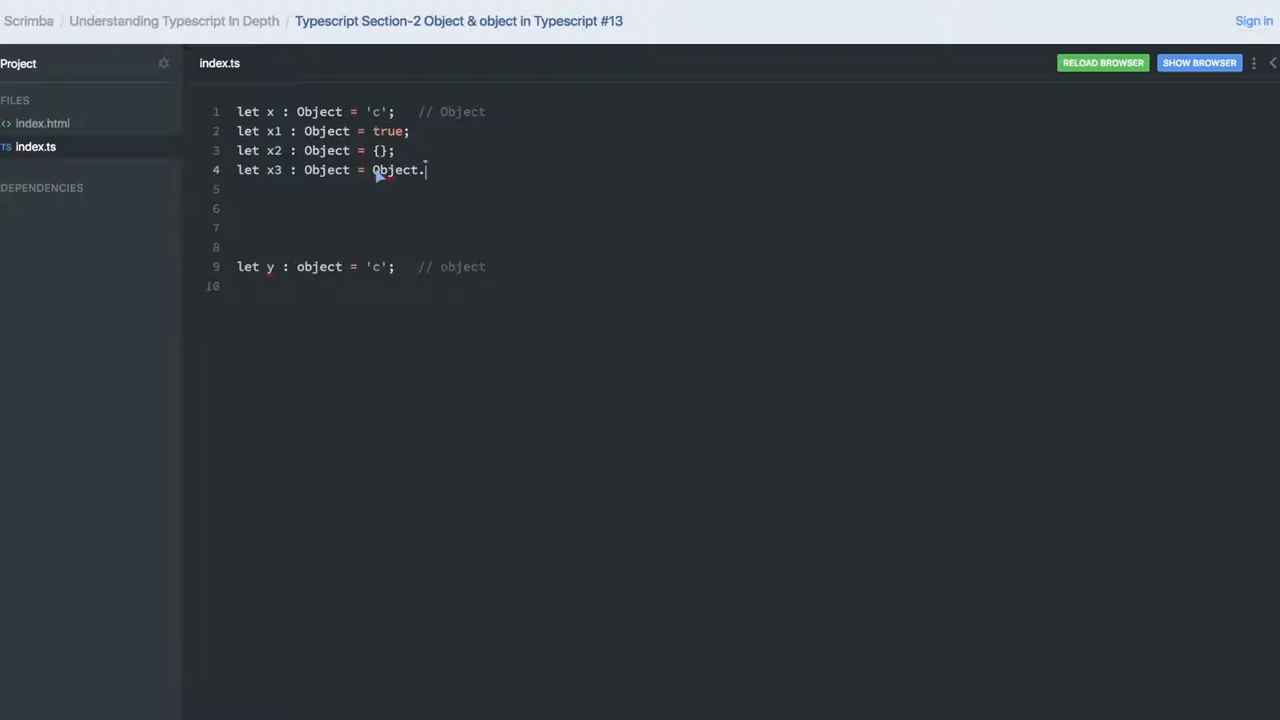
type("create")
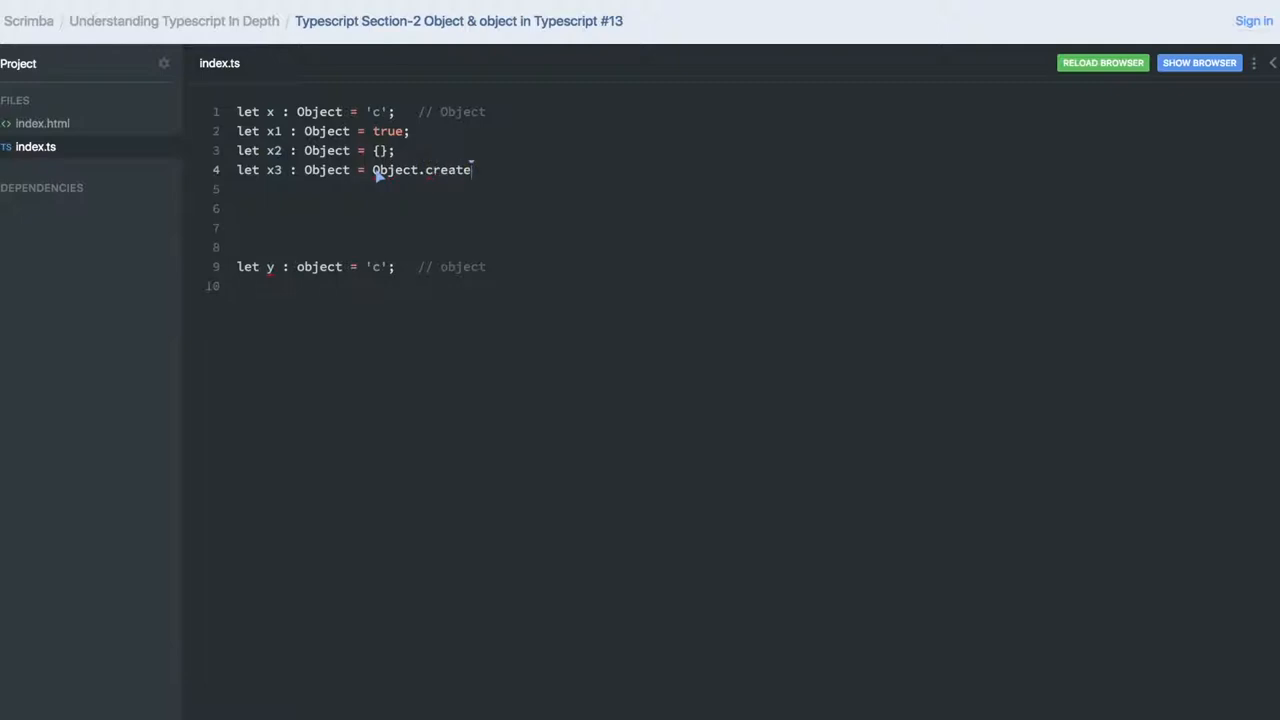
type("({})")
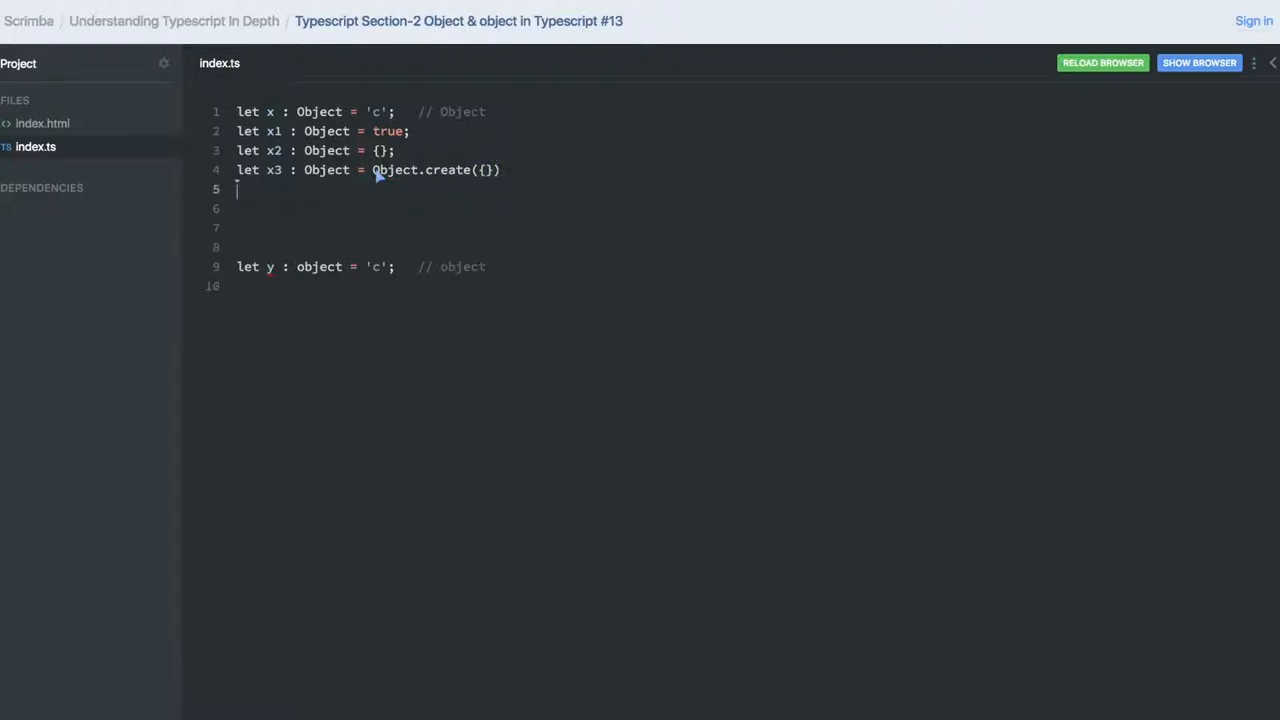
type(";")
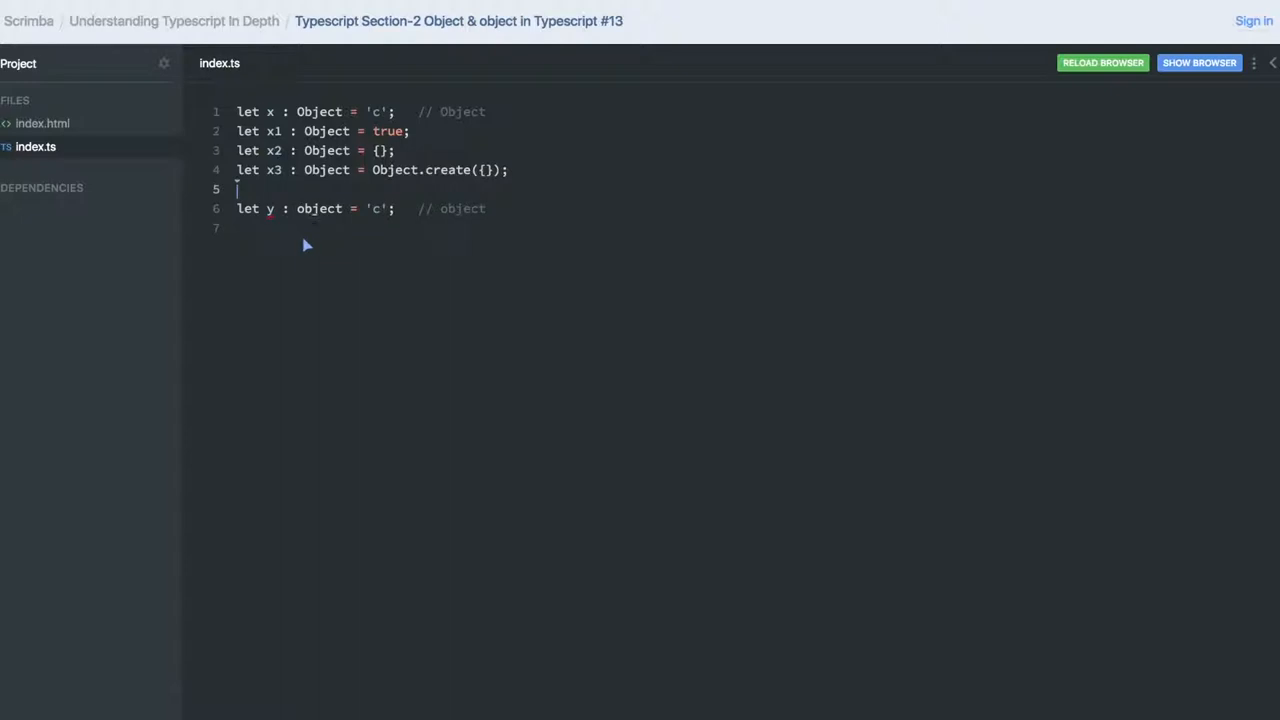
mouse_move(275, 220)
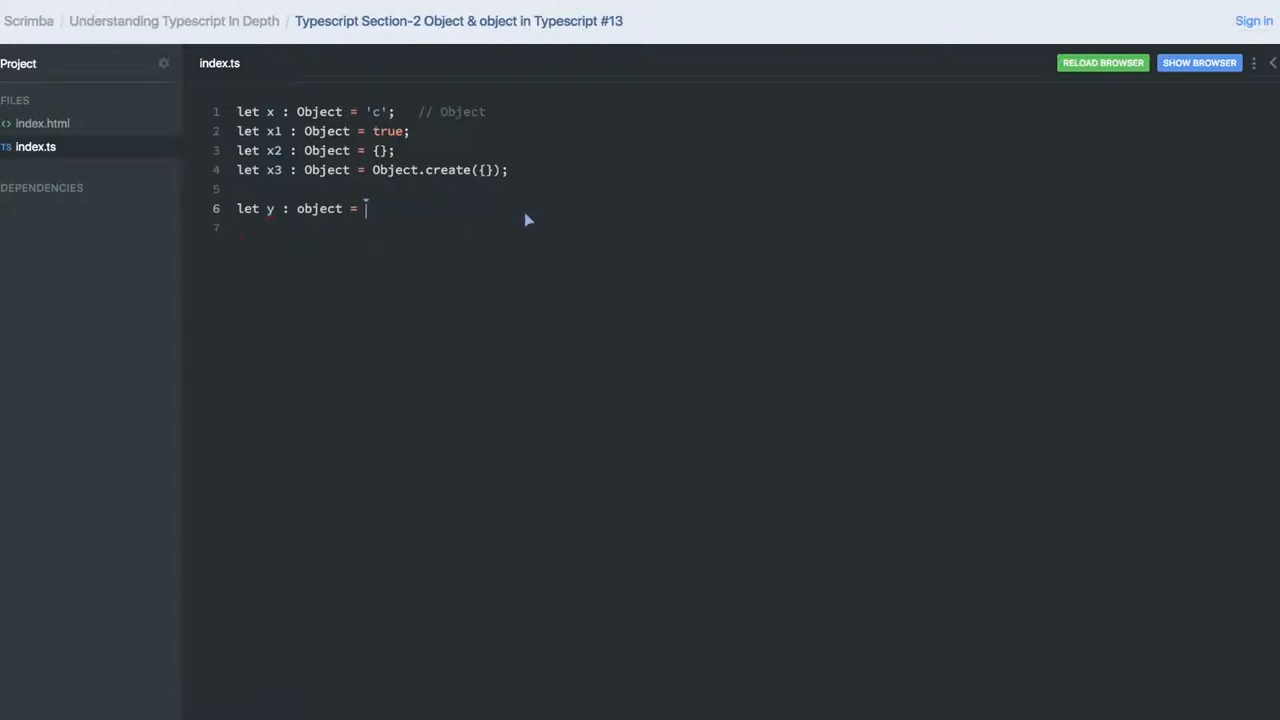
Step: Add lowercase-object declarations with {} and new Date() values, renamed y1 onward
type("{};")
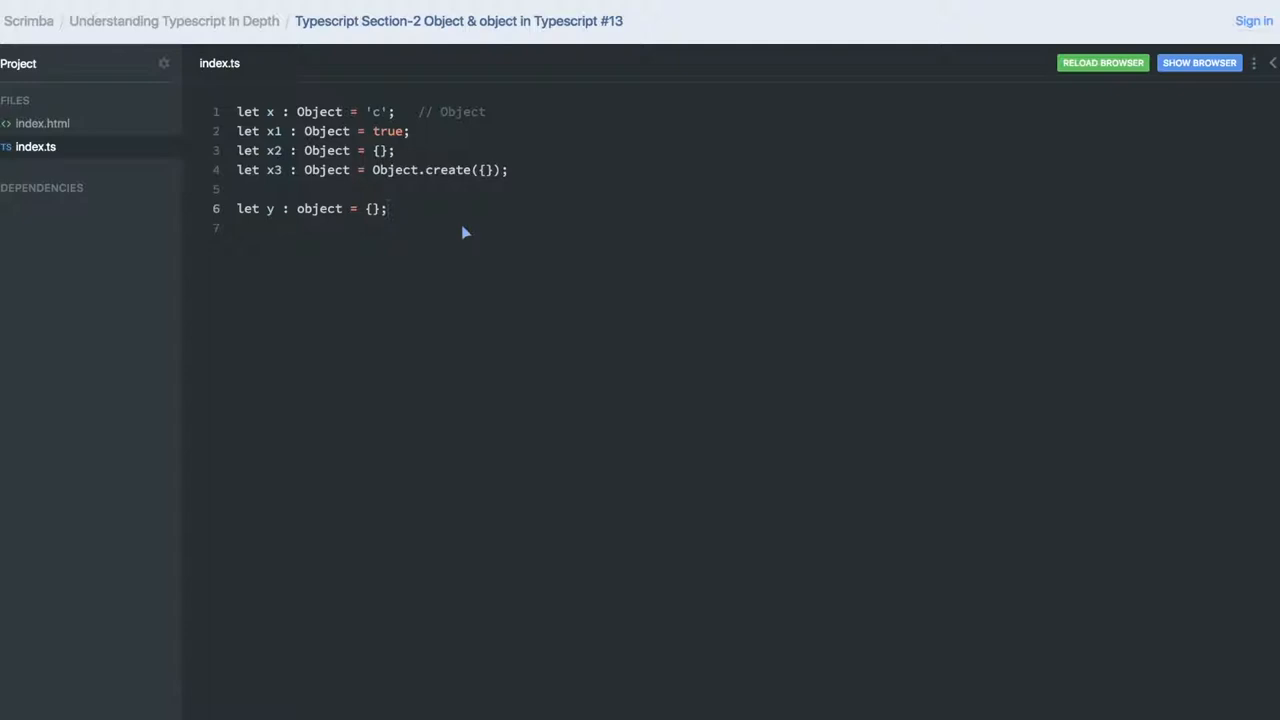
mouse_move(393, 247)
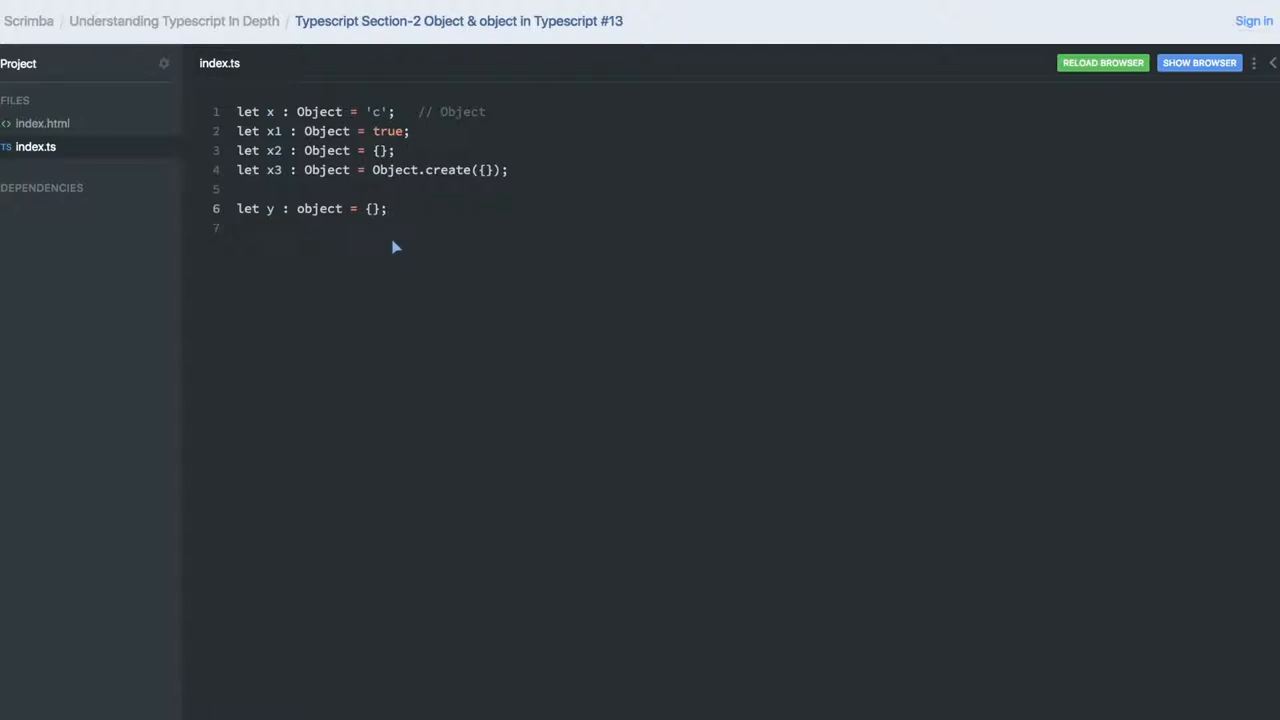
mouse_move(285, 119)
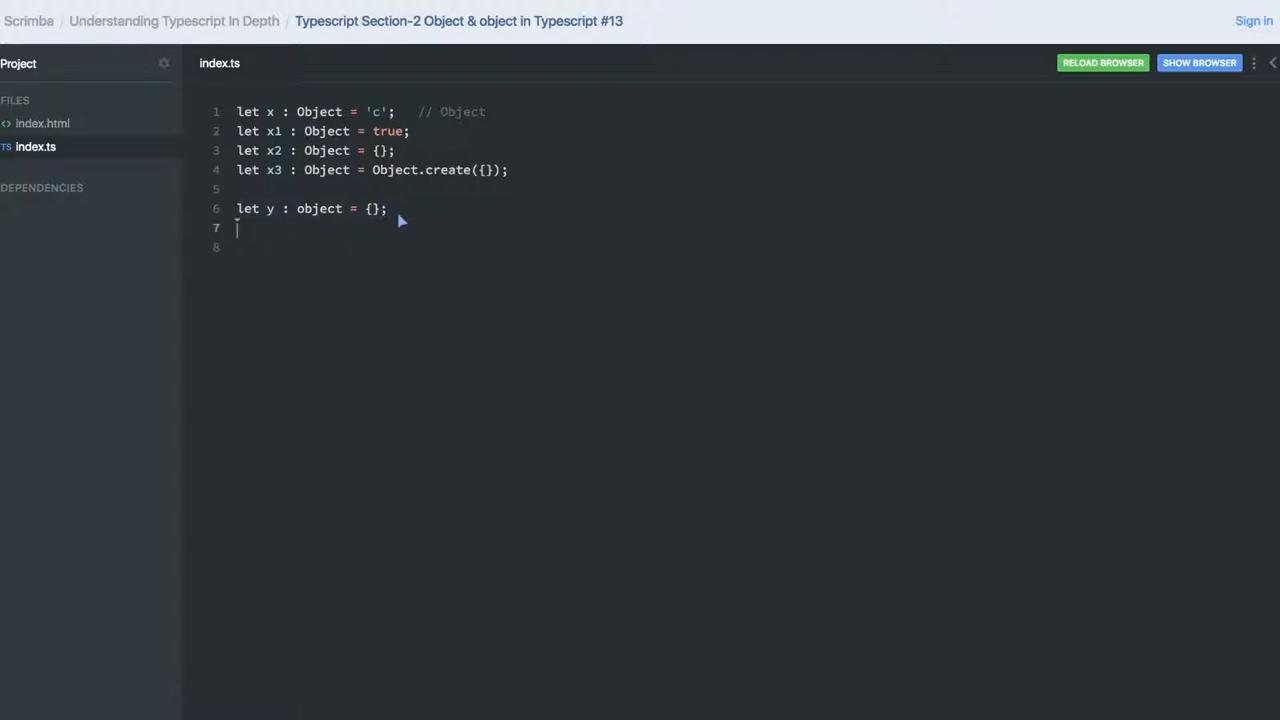
type("let y : object = {};")
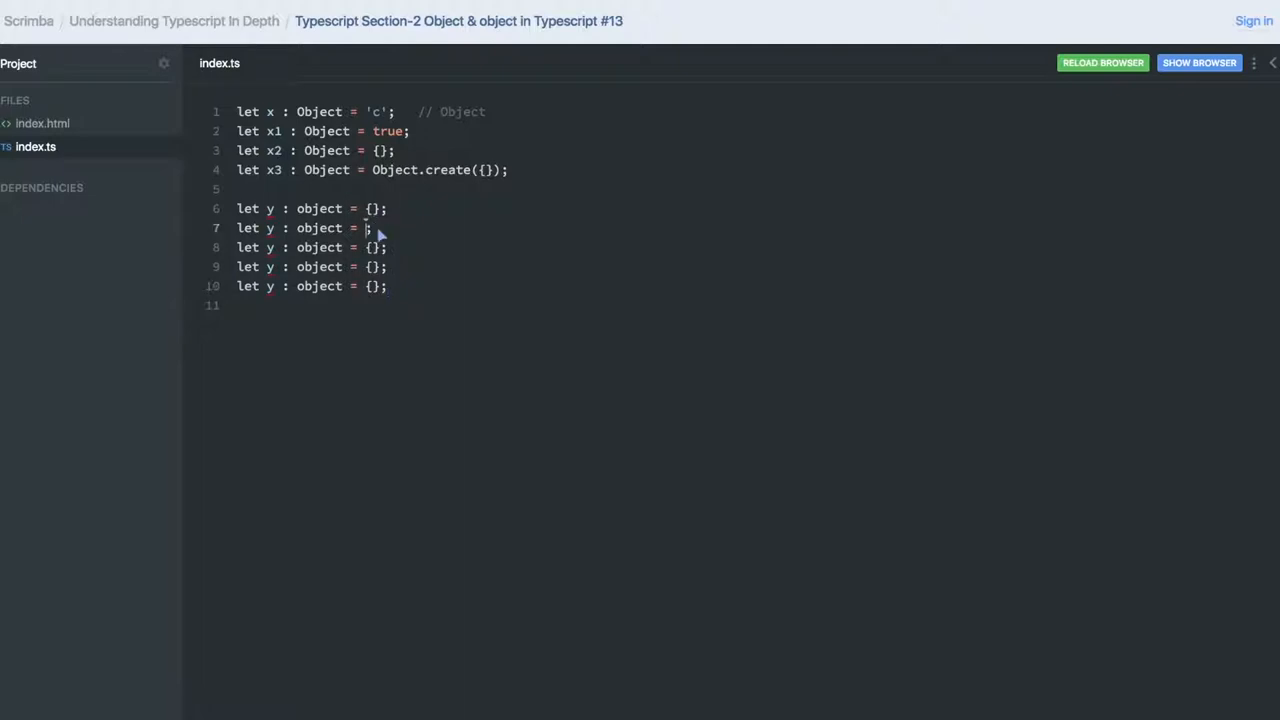
type("new DataCue")
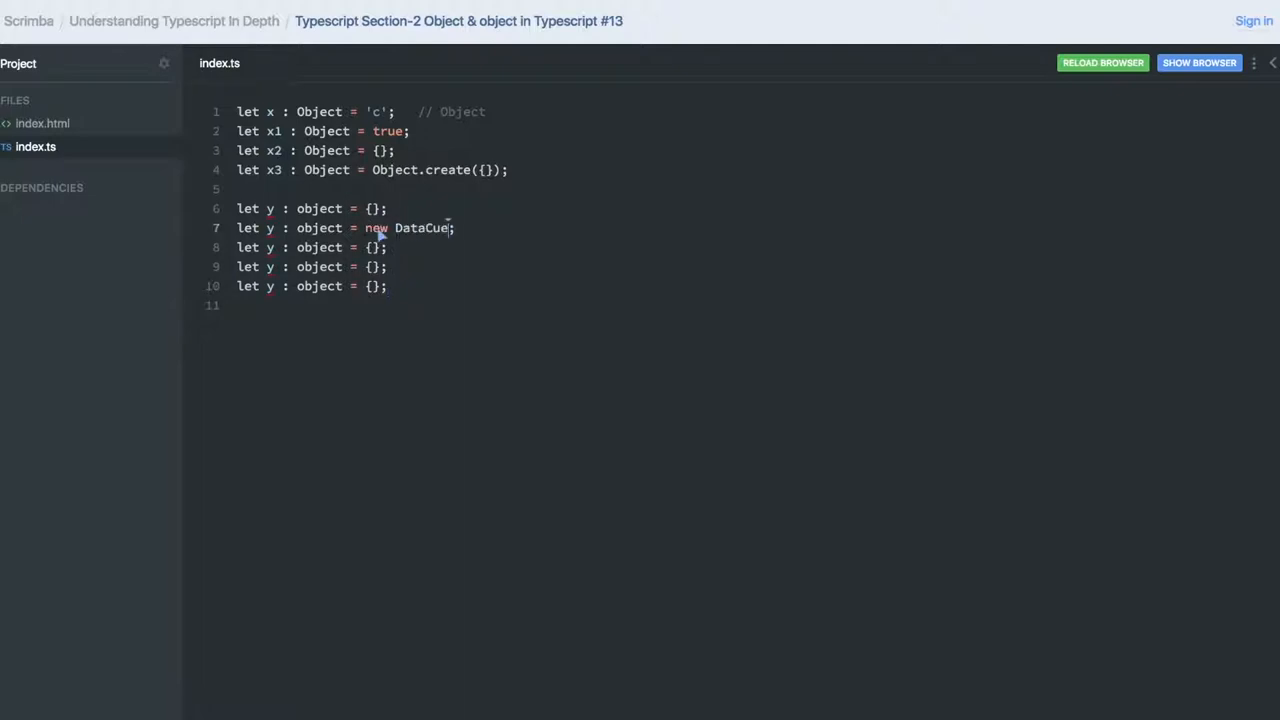
key("Backspace")
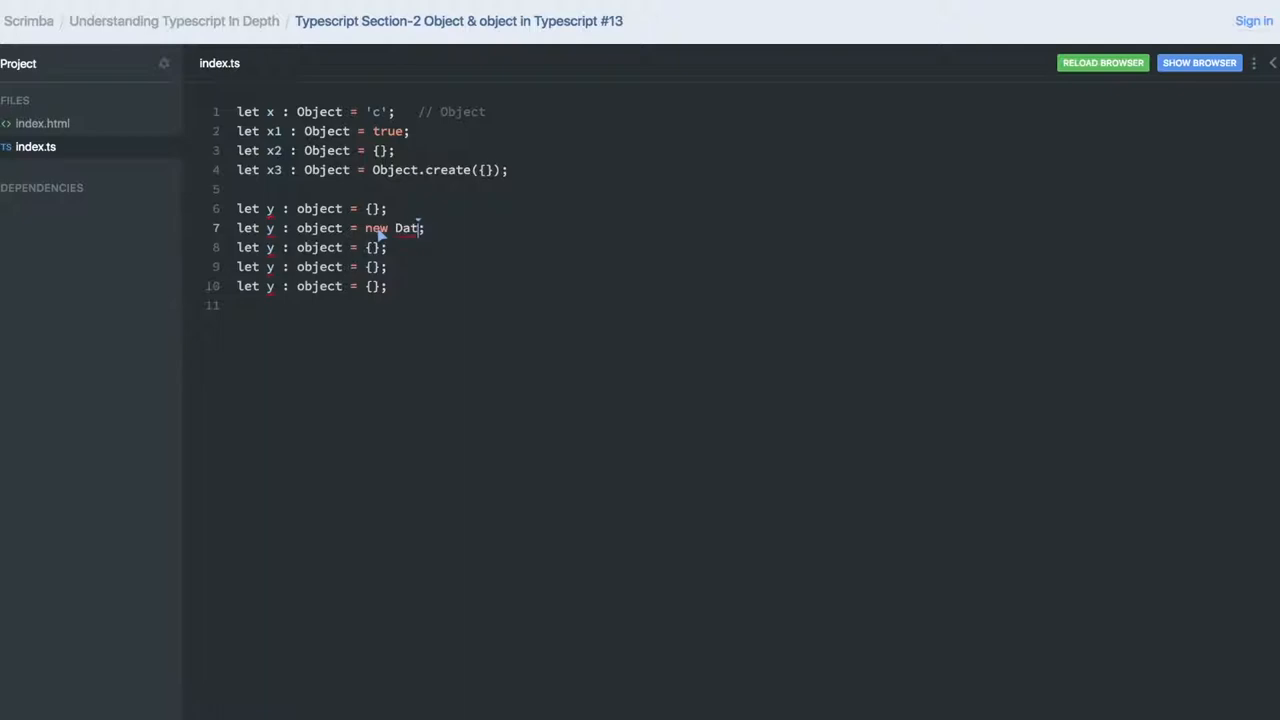
type("e")
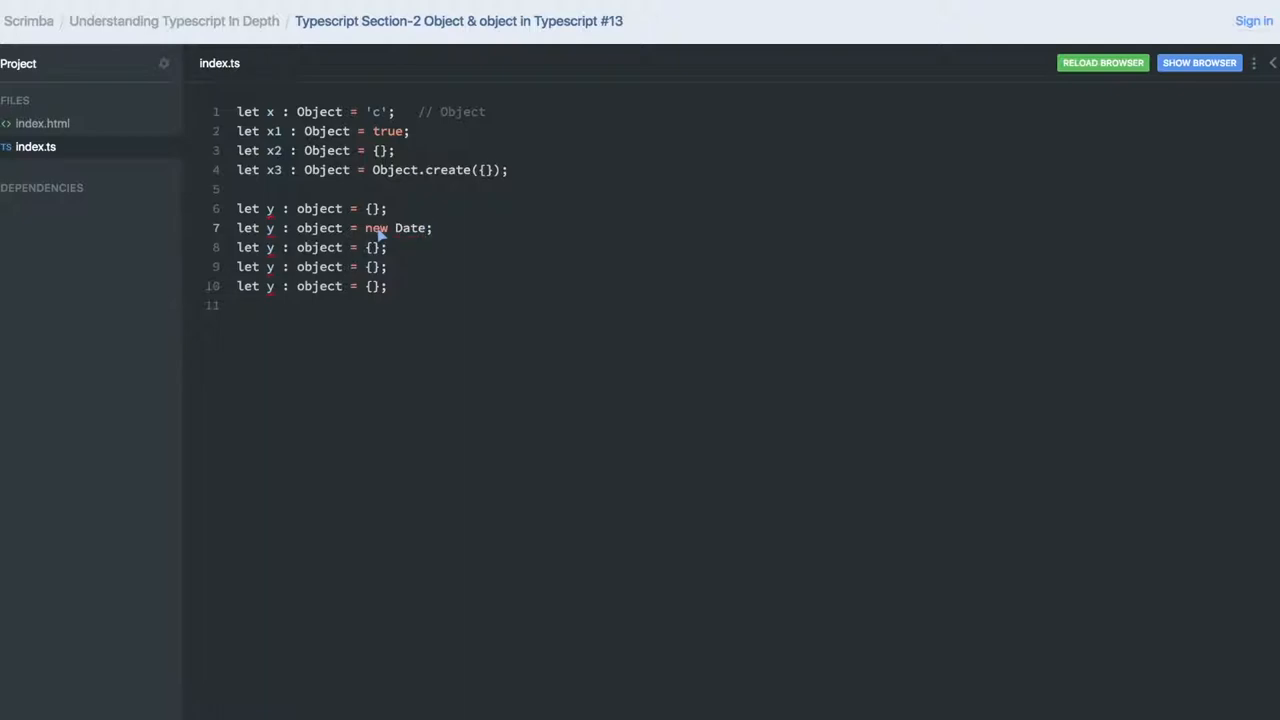
type("()")
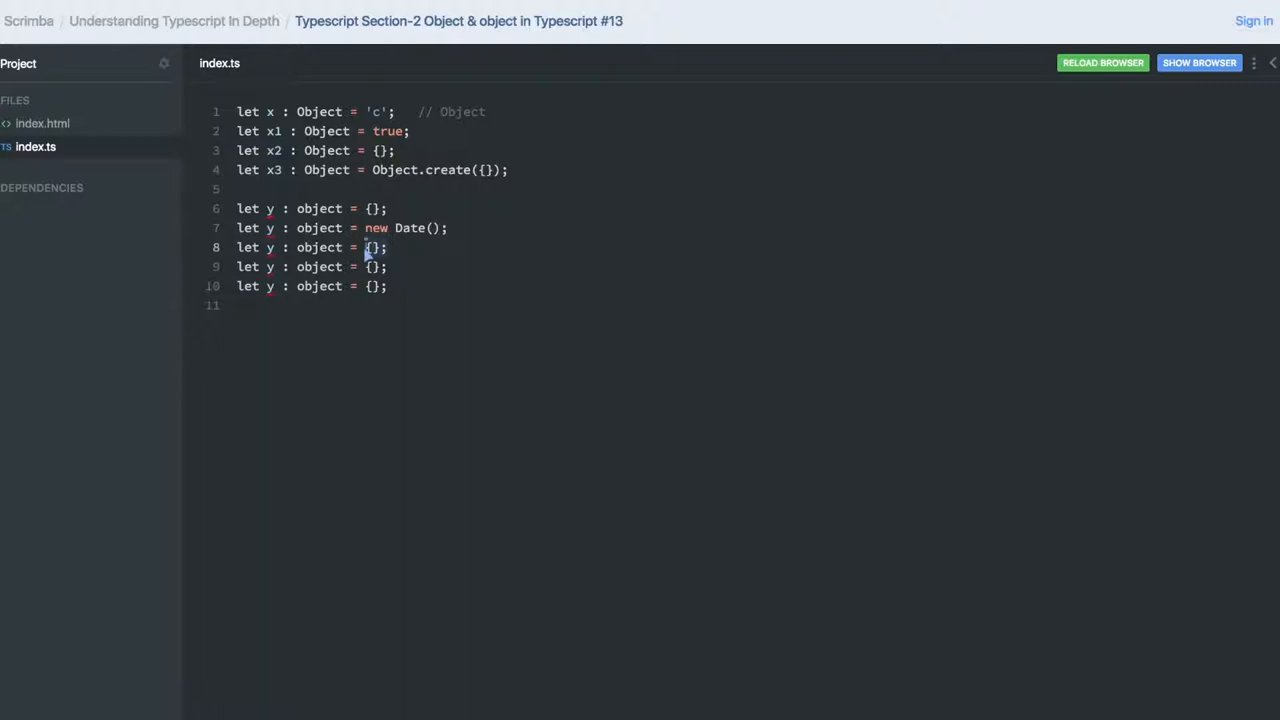
Step: Set the next object example's value to Object.create({})
type("Object")
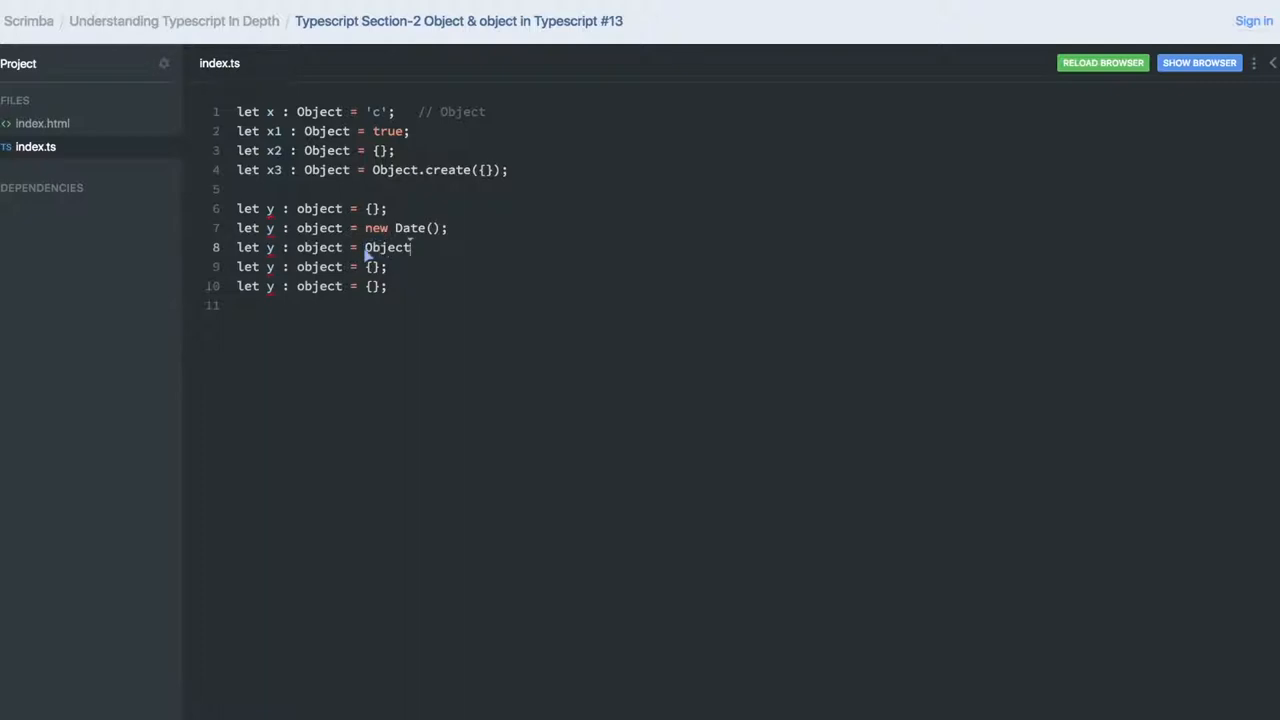
type(".create()")
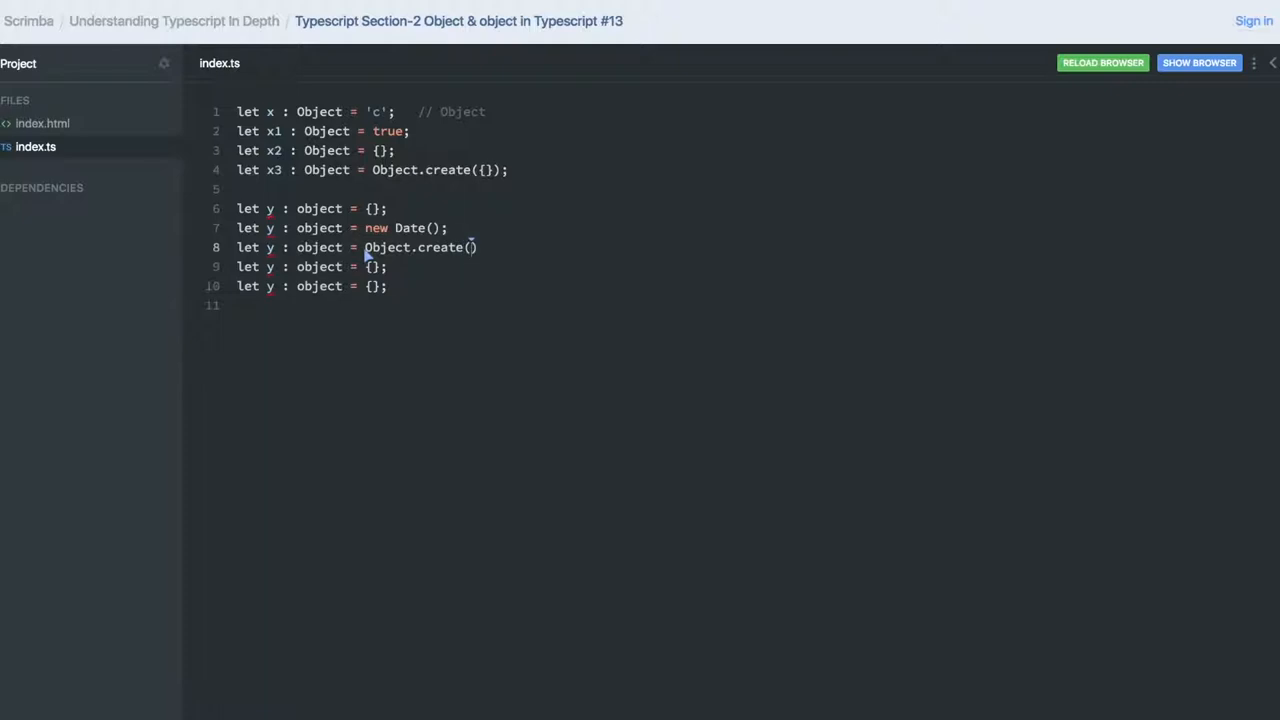
type("{}")
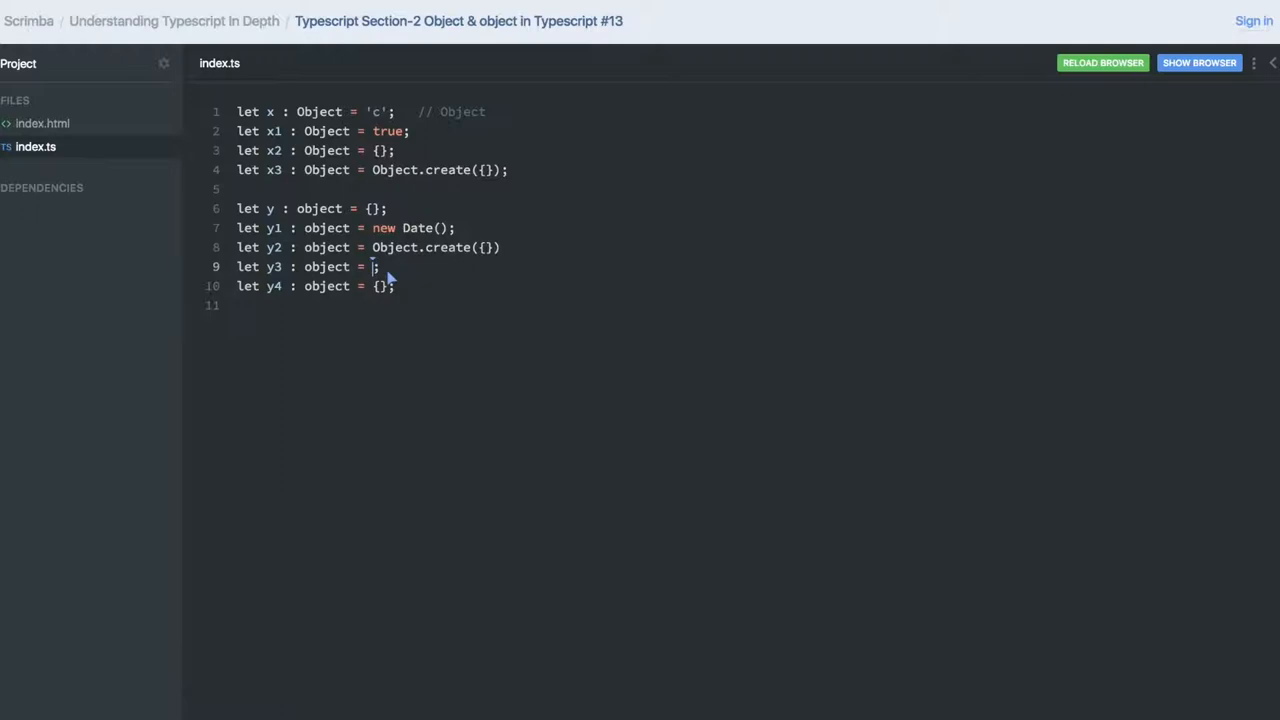
Step: Assign y3 the array [1,3,4,5] and set y4 to new hello(); as a commented-out line
type("[1m2,]")
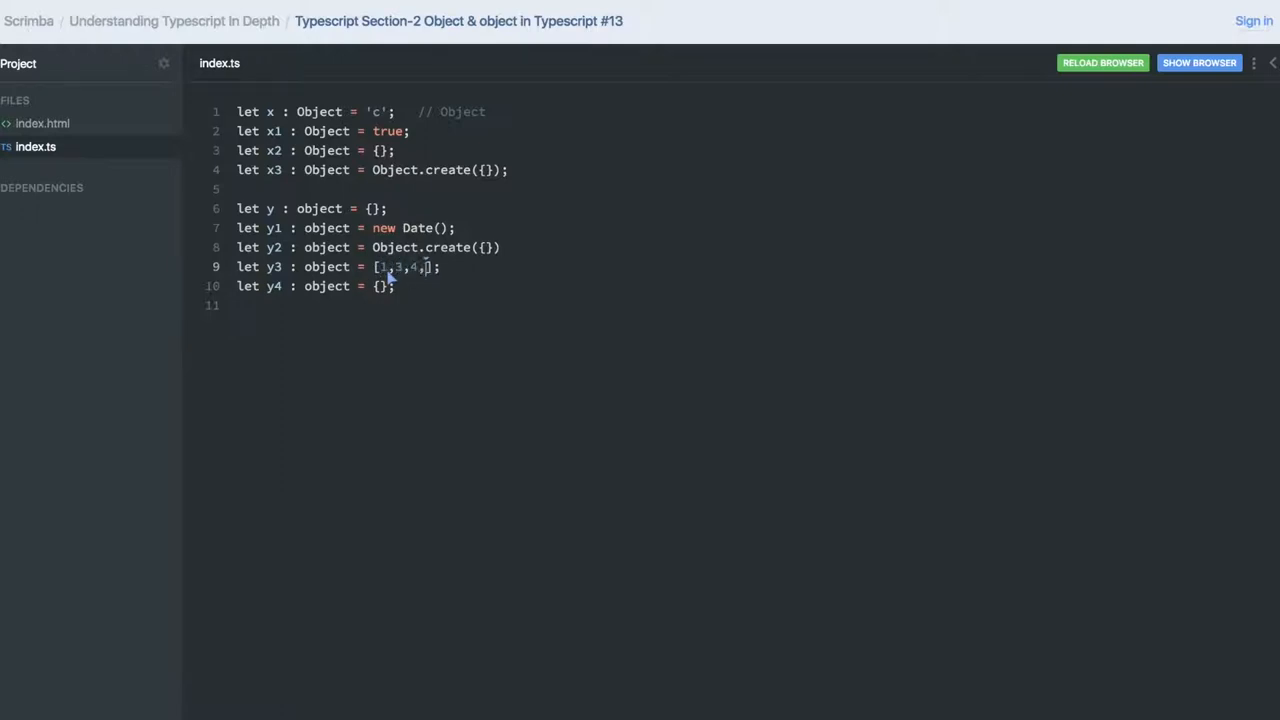
type("5")
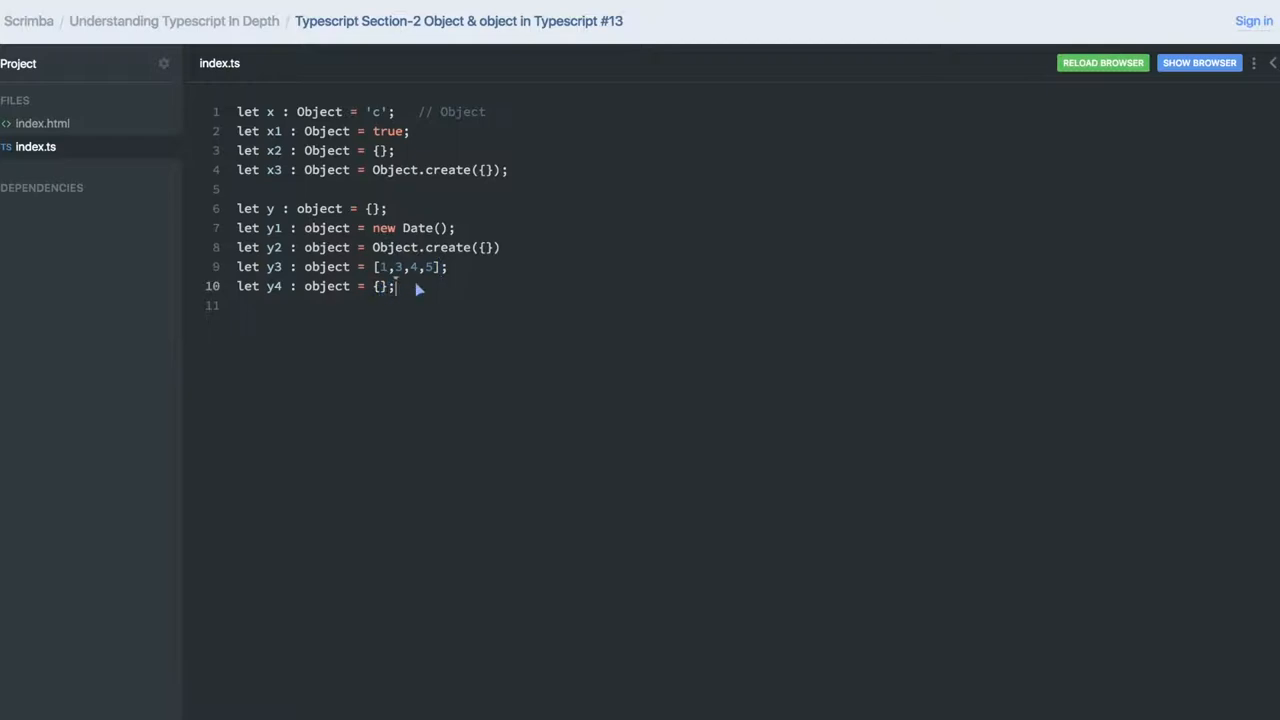
key("Backspace")
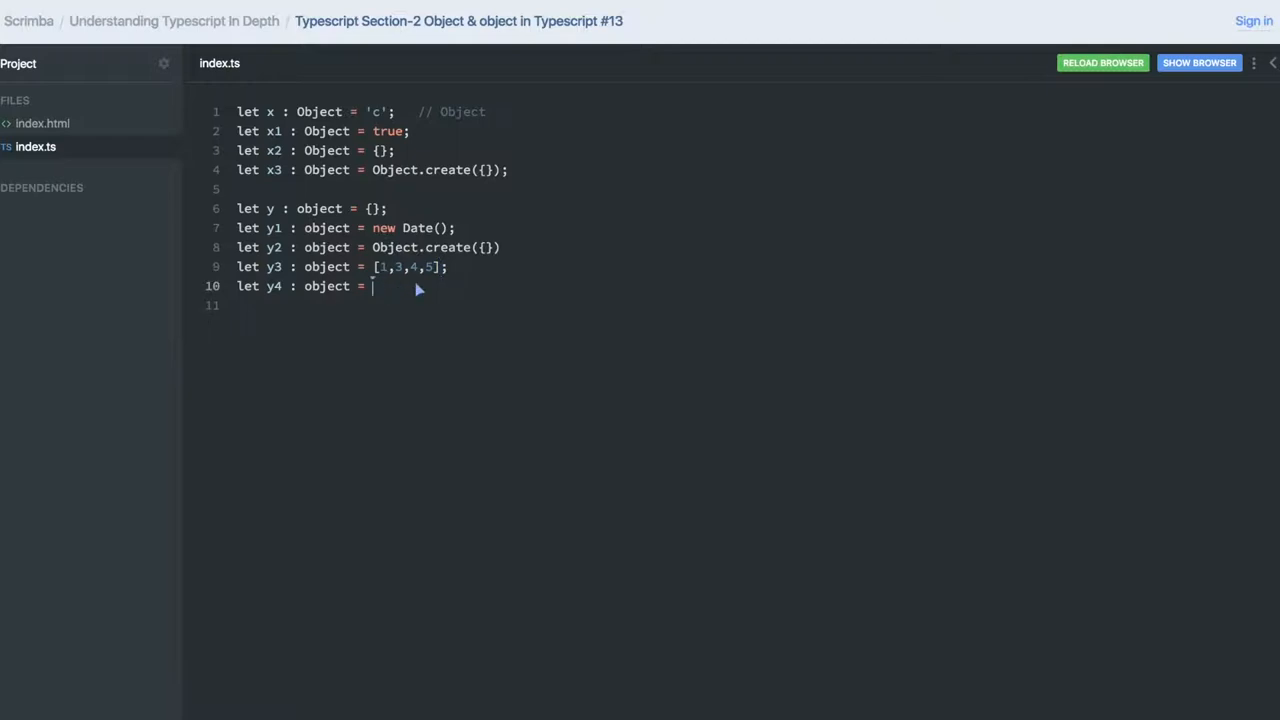
type("new clas")
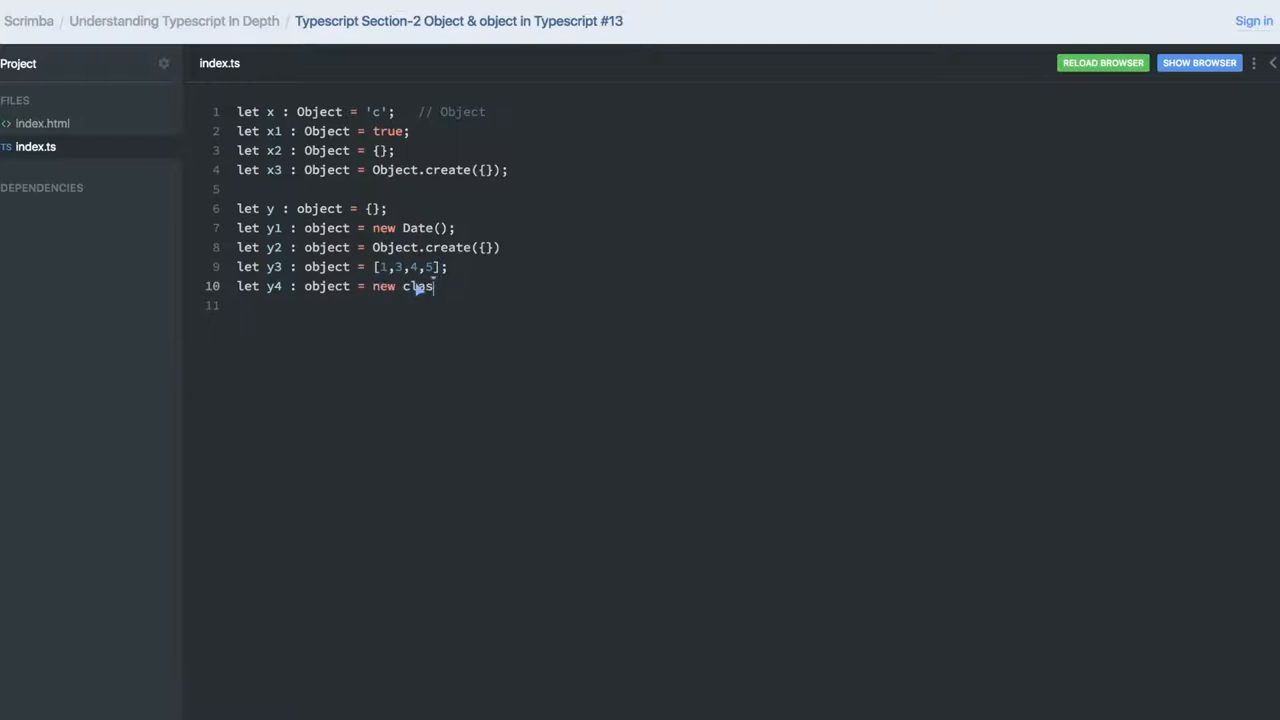
type("hello")
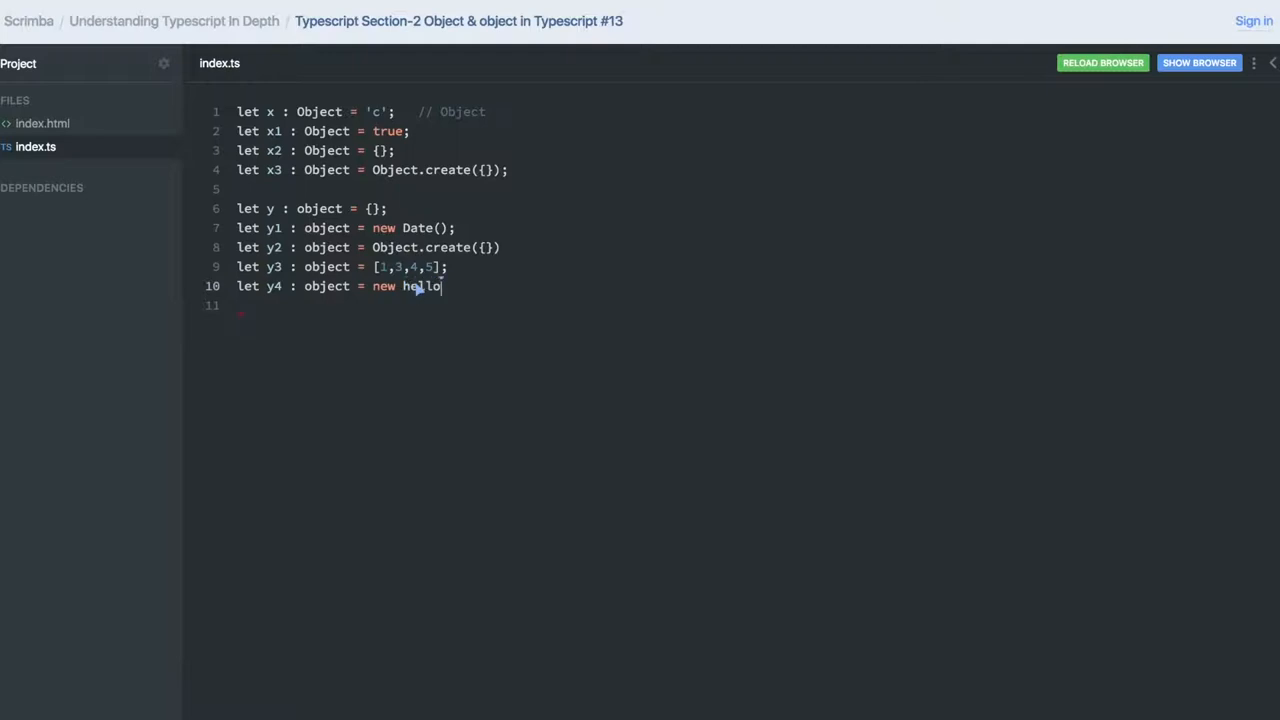
type("();")
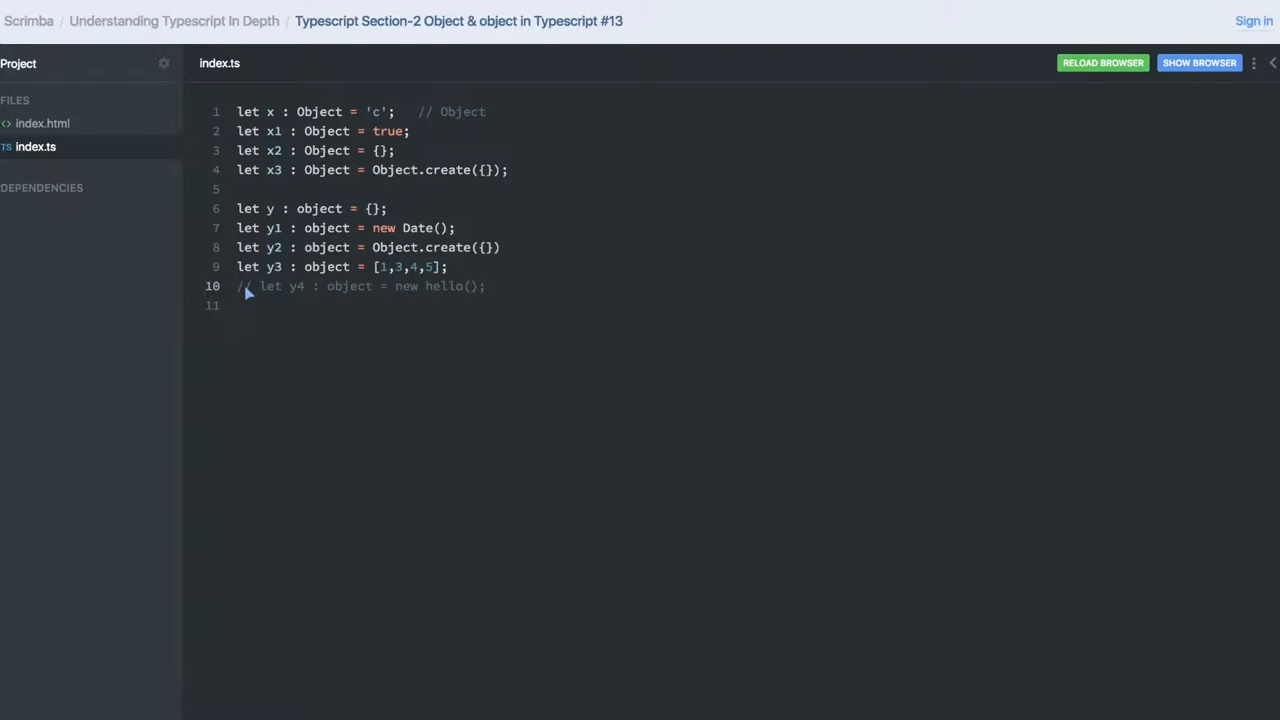
mouse_move(504, 291)
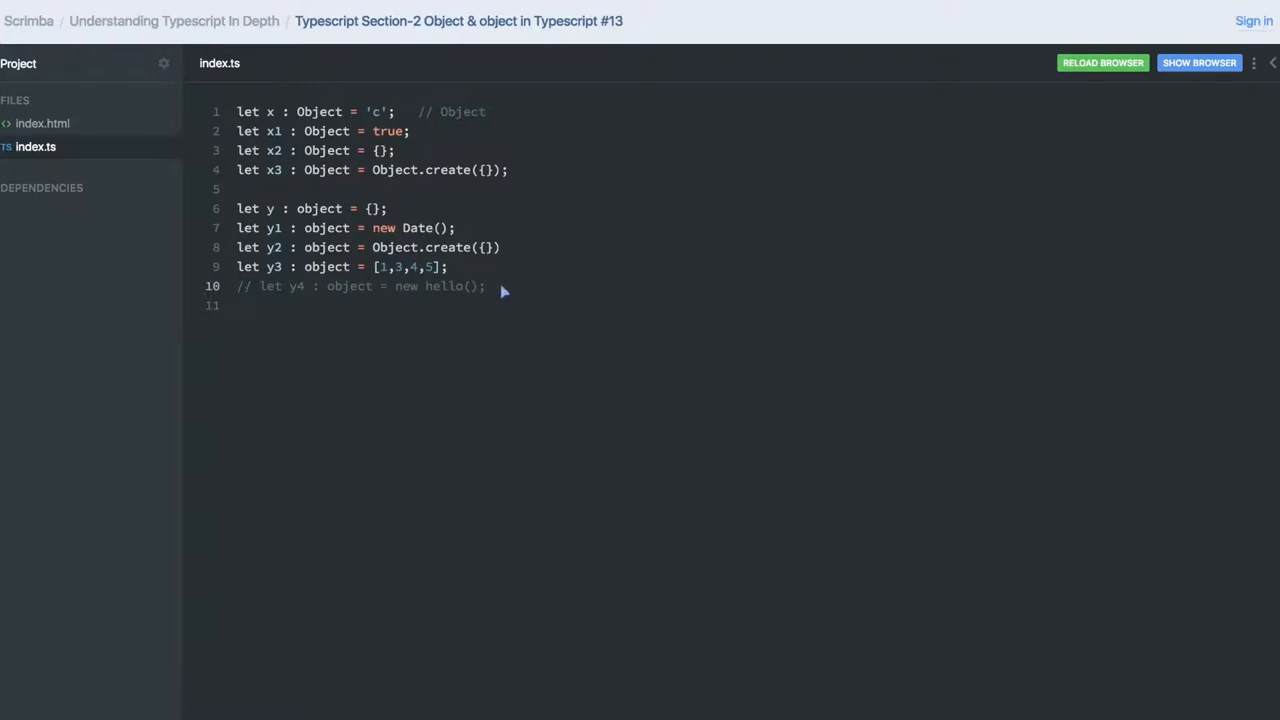
Step: Write null and undefined as bare lines below the object examples
type("null")
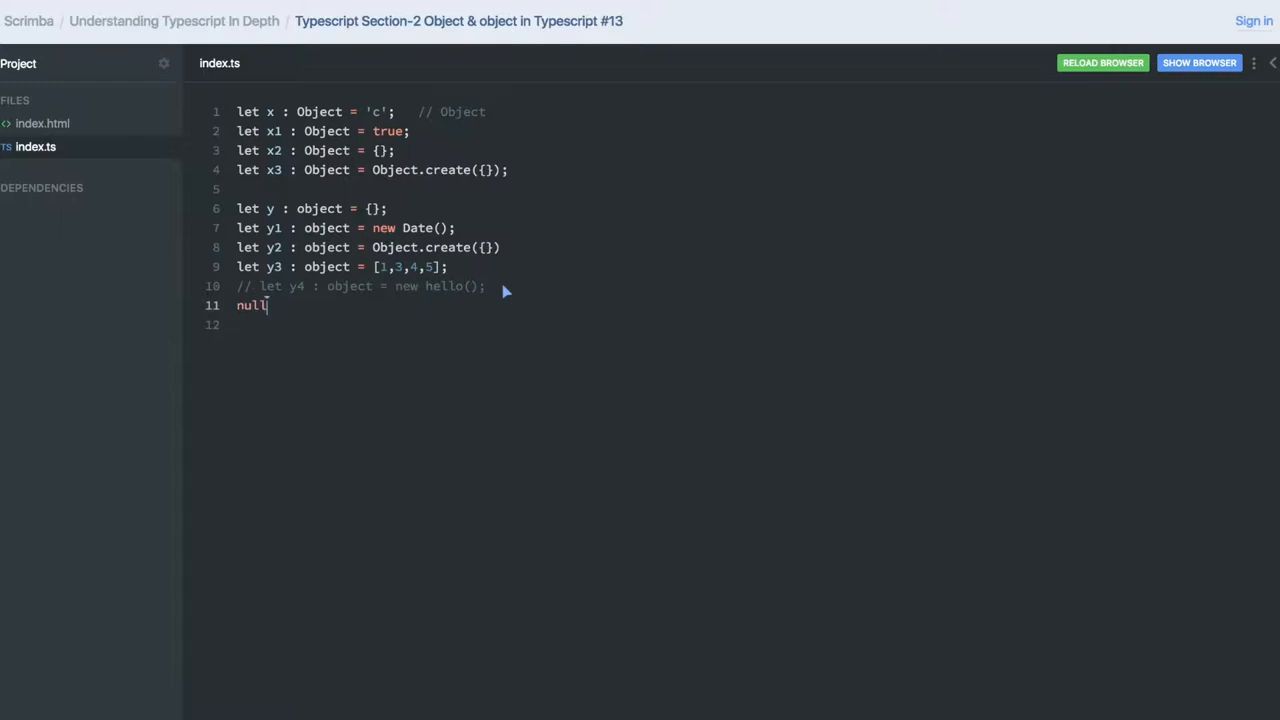
type("defi")
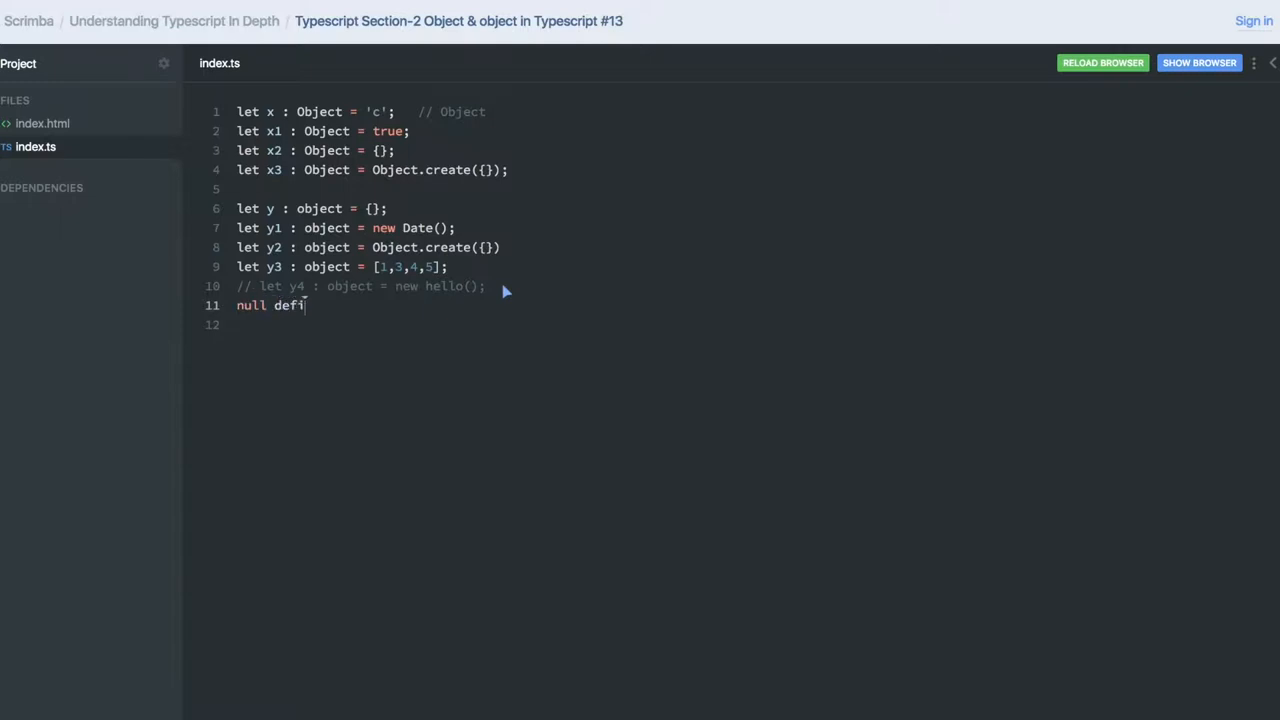
key("Backspace")
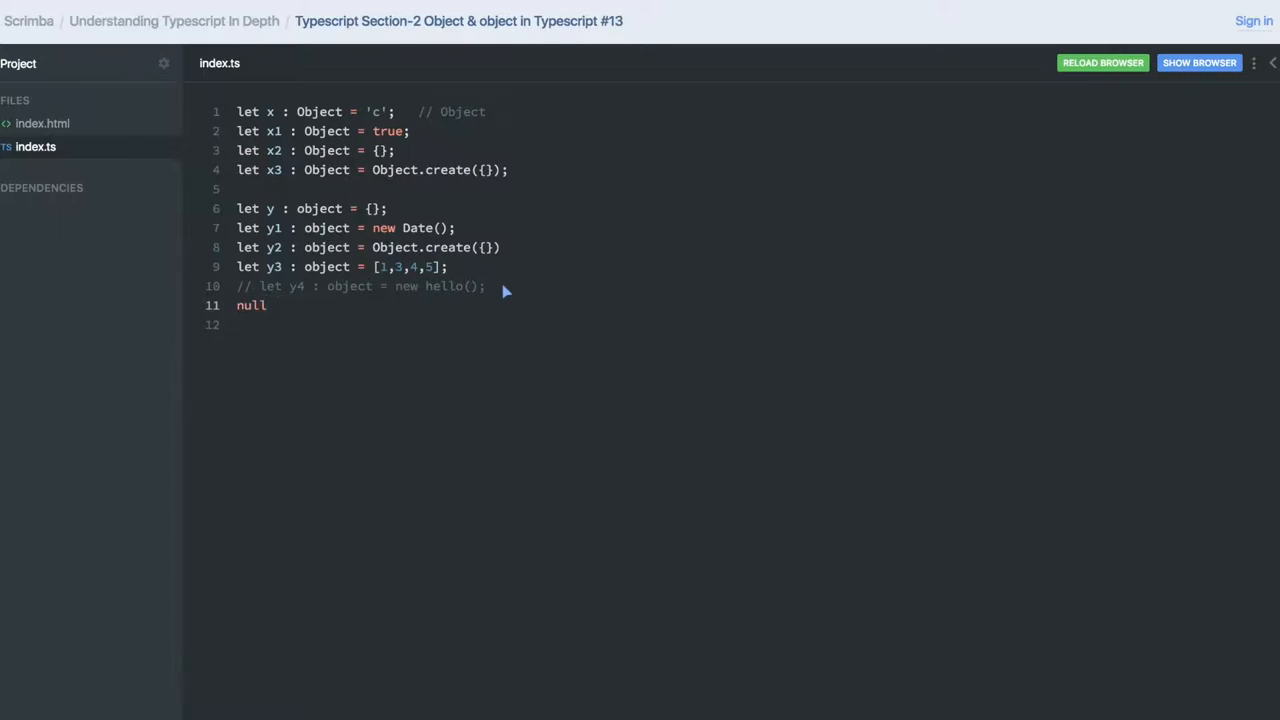
type("default")
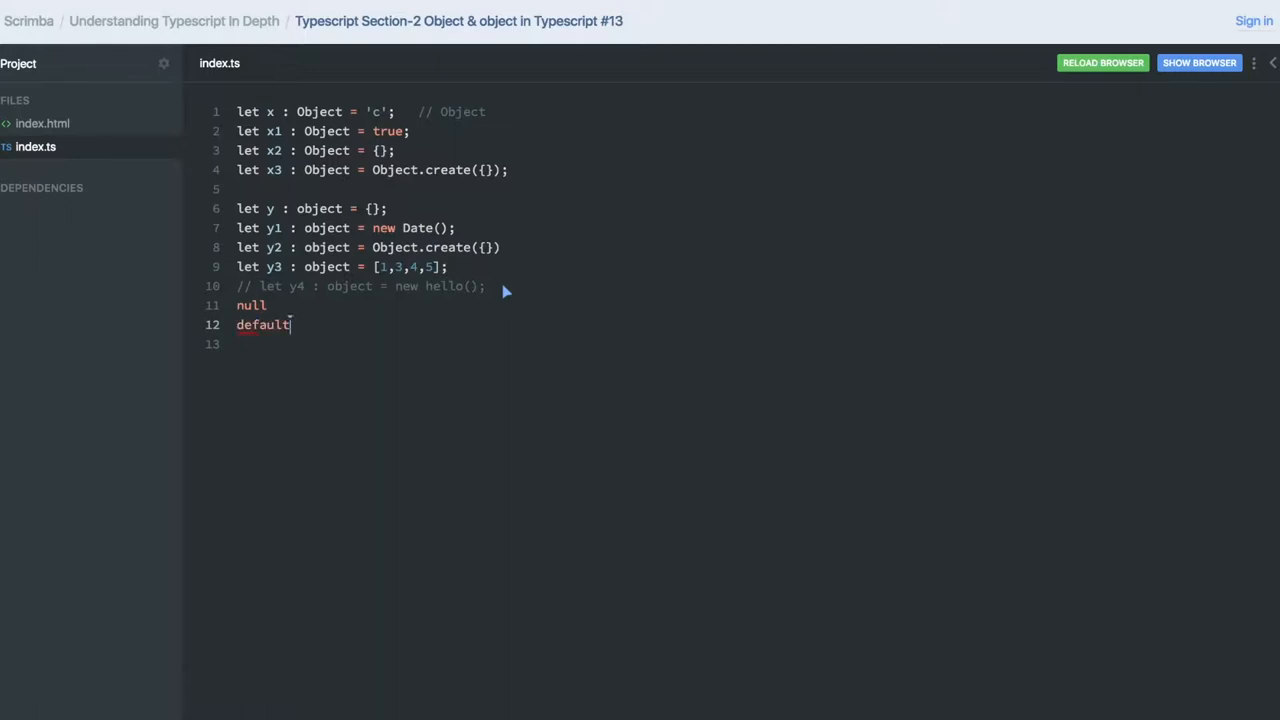
key("Backspace")
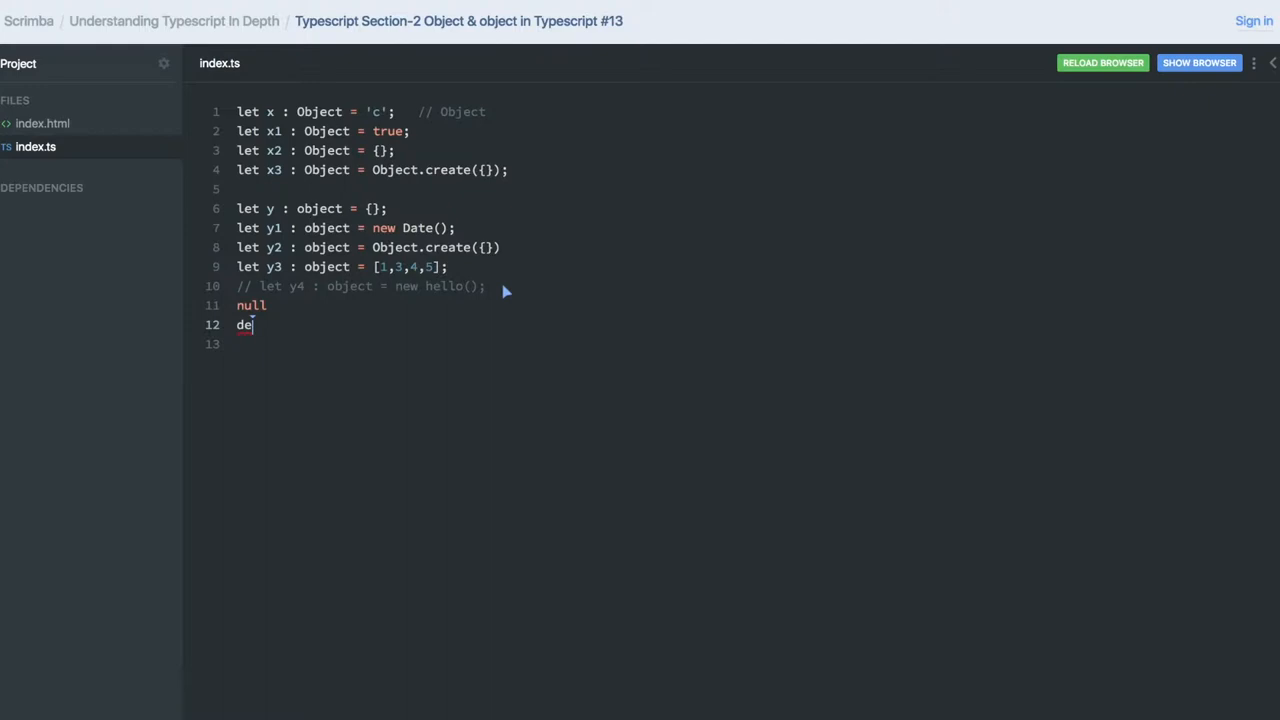
type("fined")
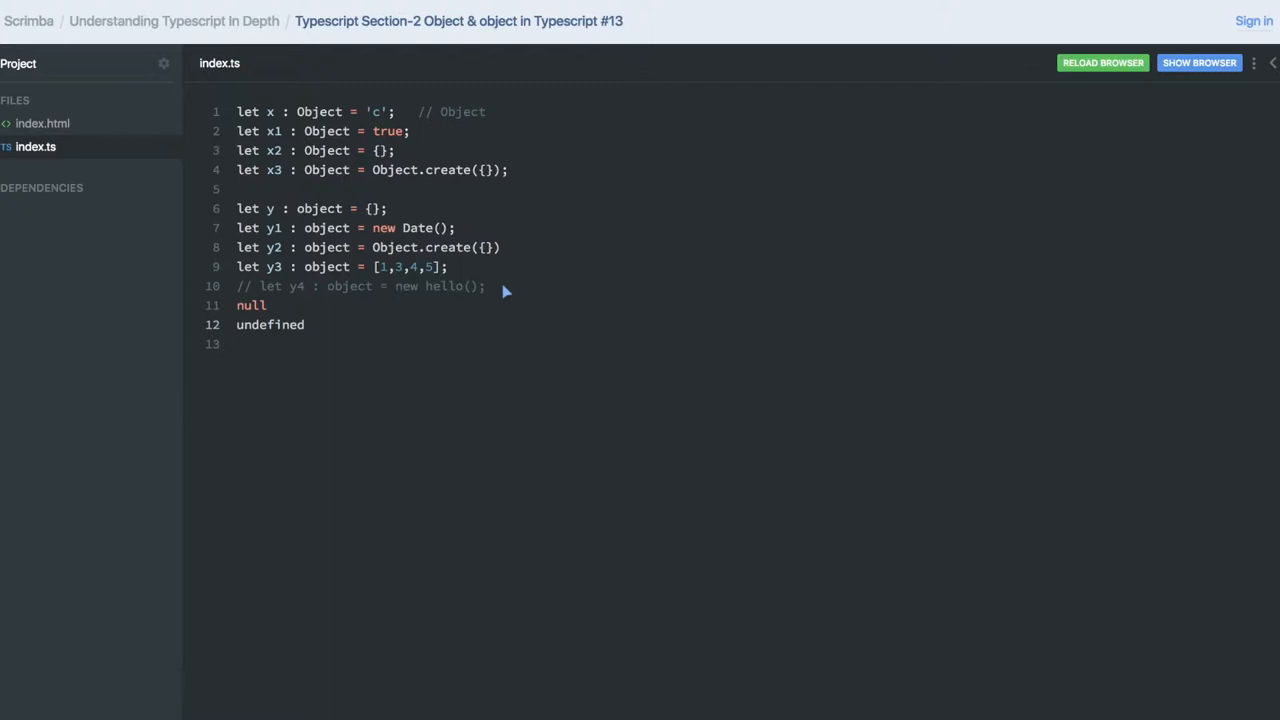
Step: Declare var v1 : null | undefined | string = 'hello';
type("var")
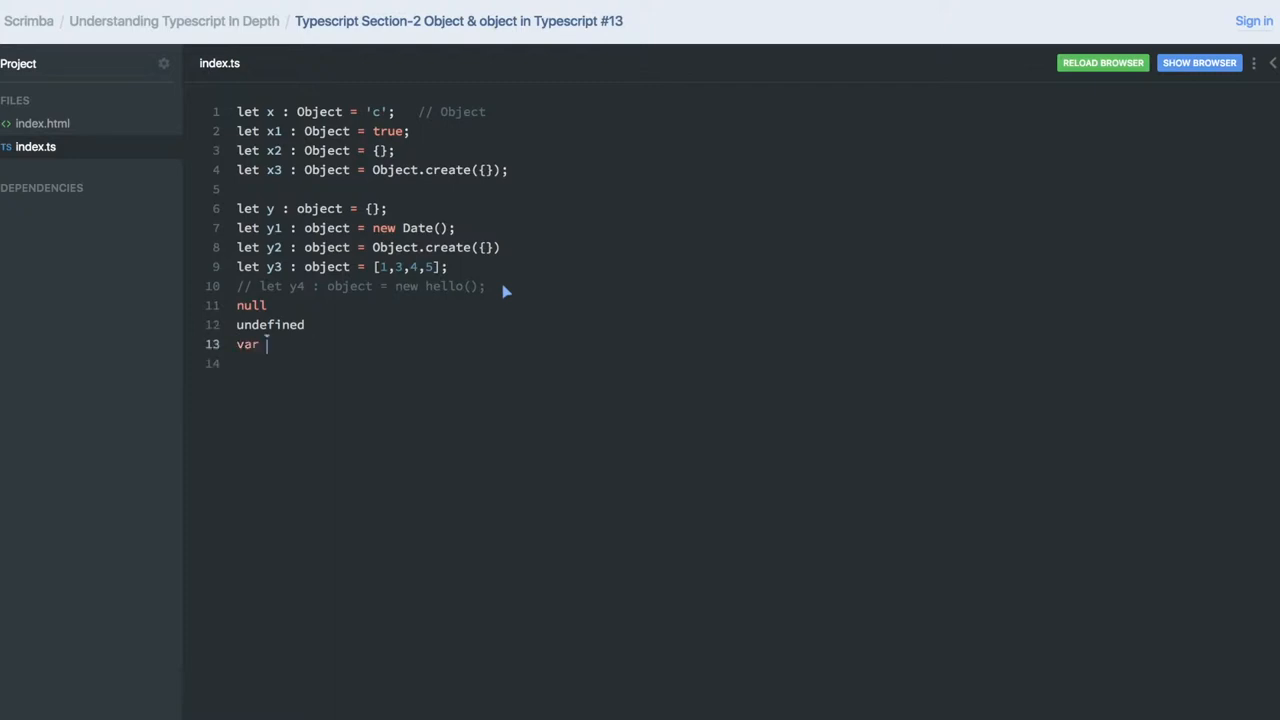
type("v1")
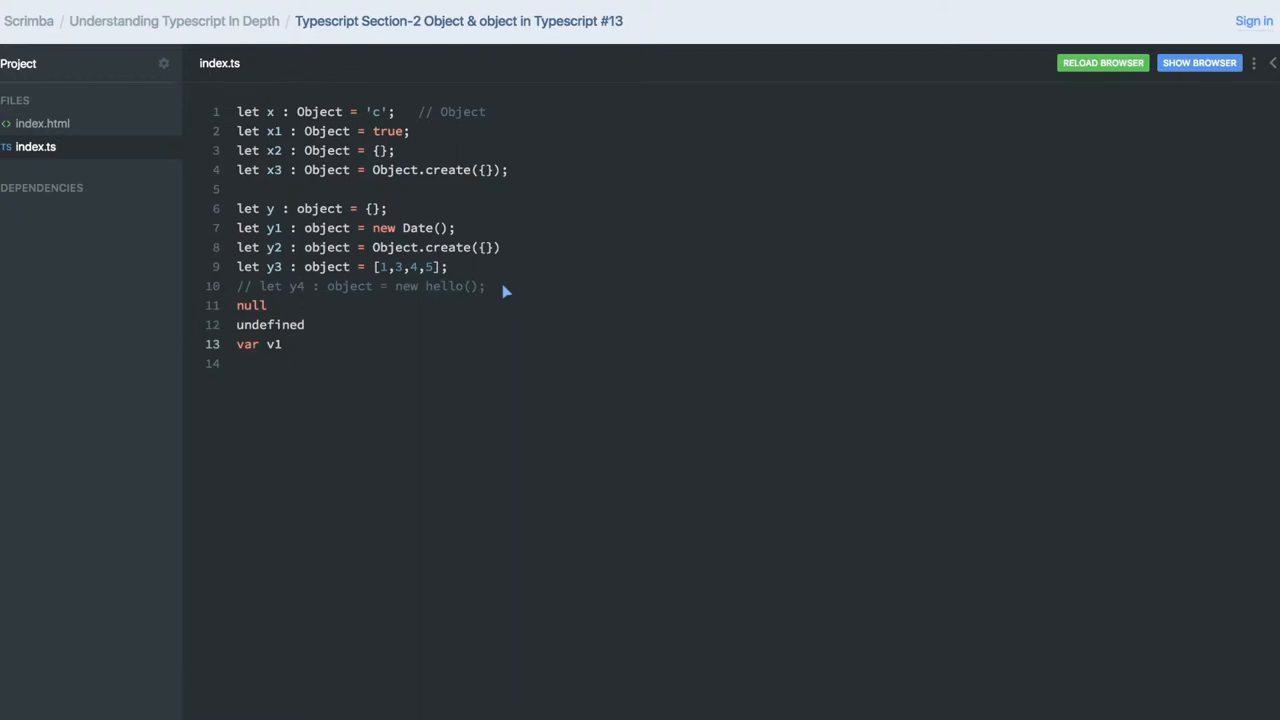
type(":")
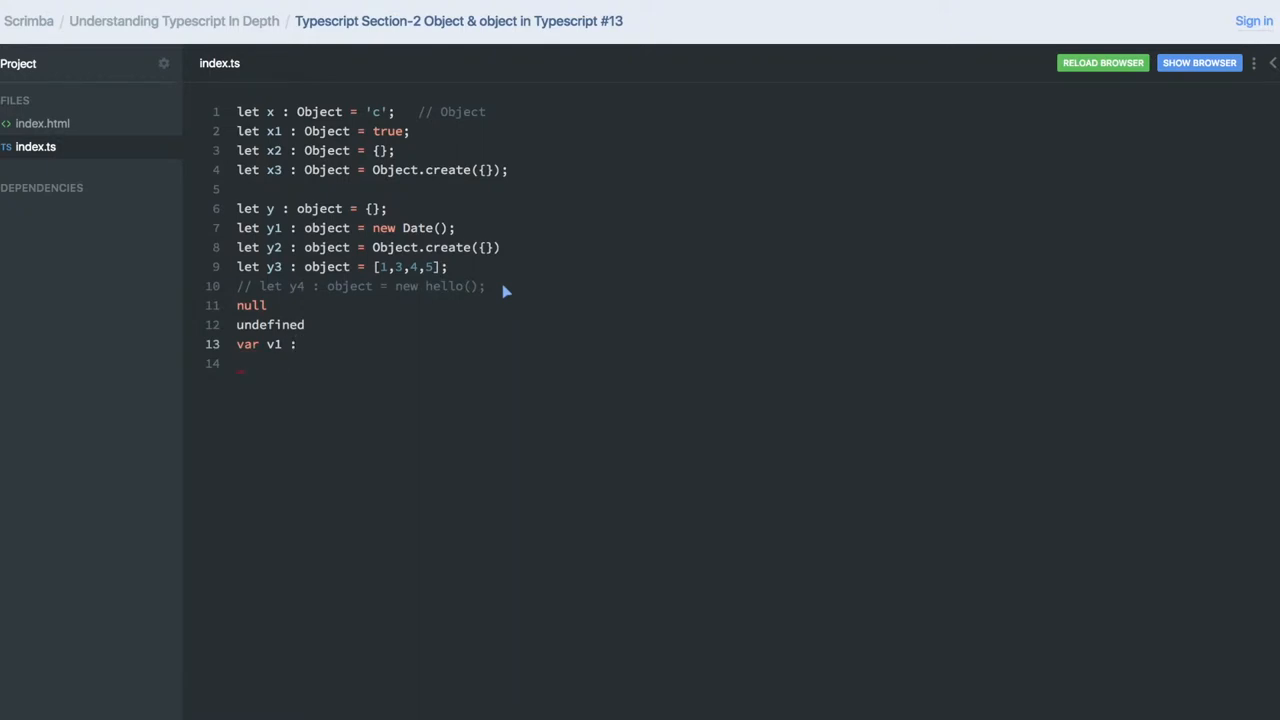
type("null |")
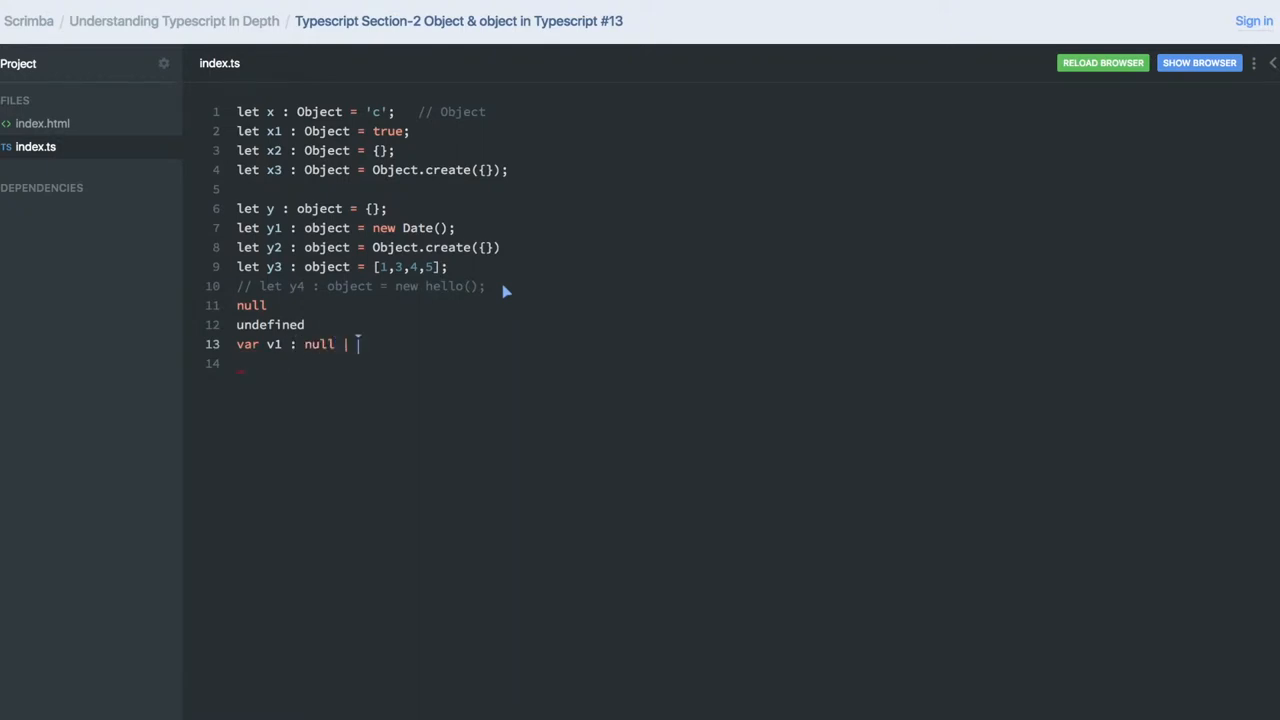
type("undefined | stri")
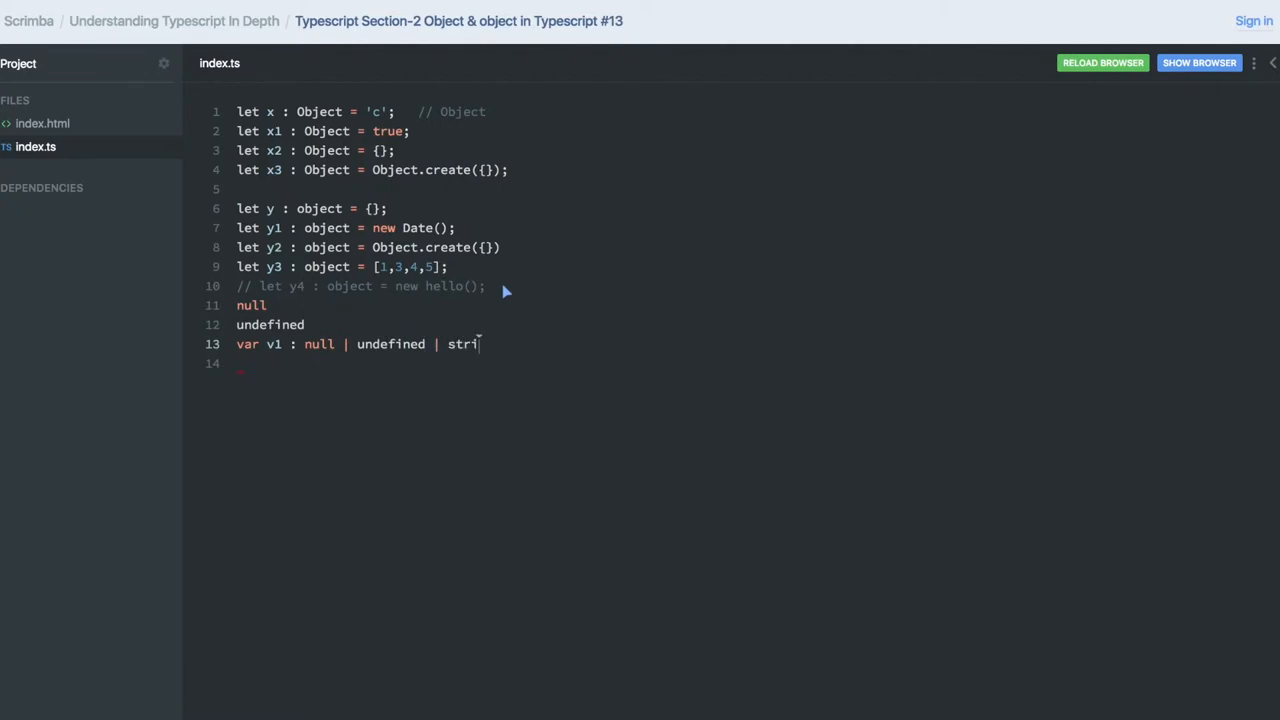
type("ng = '")
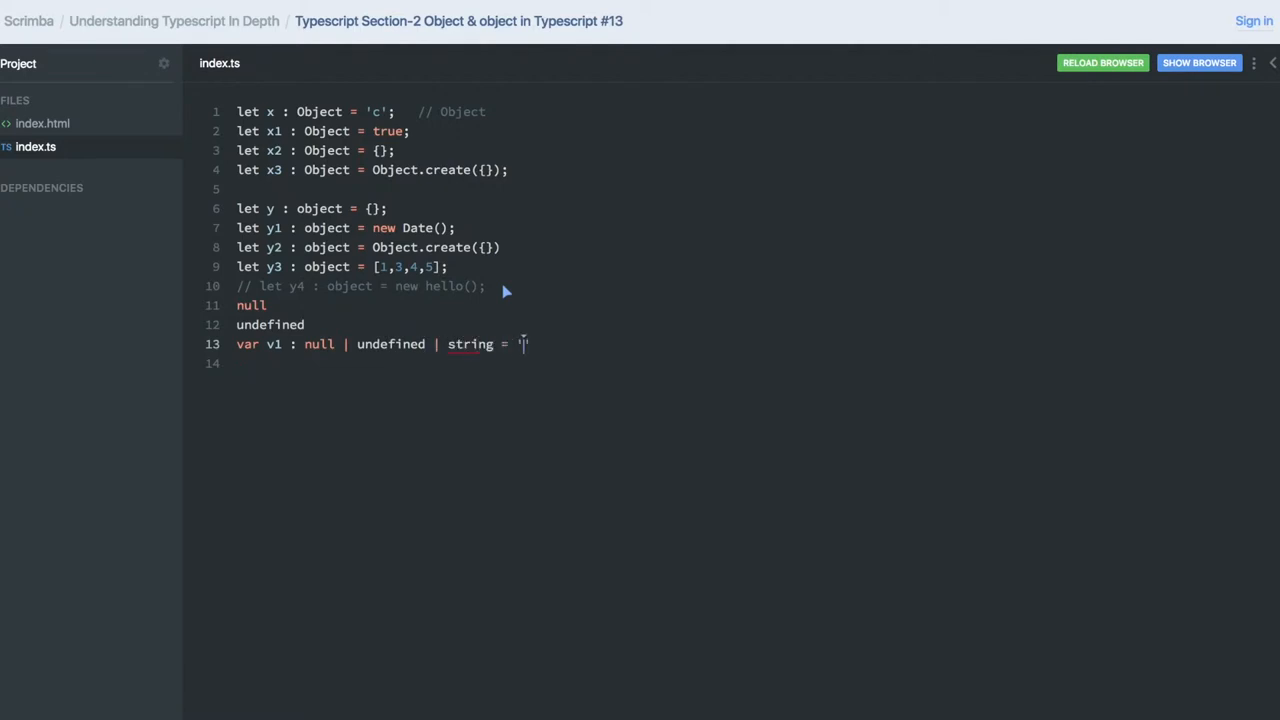
type("hello';")
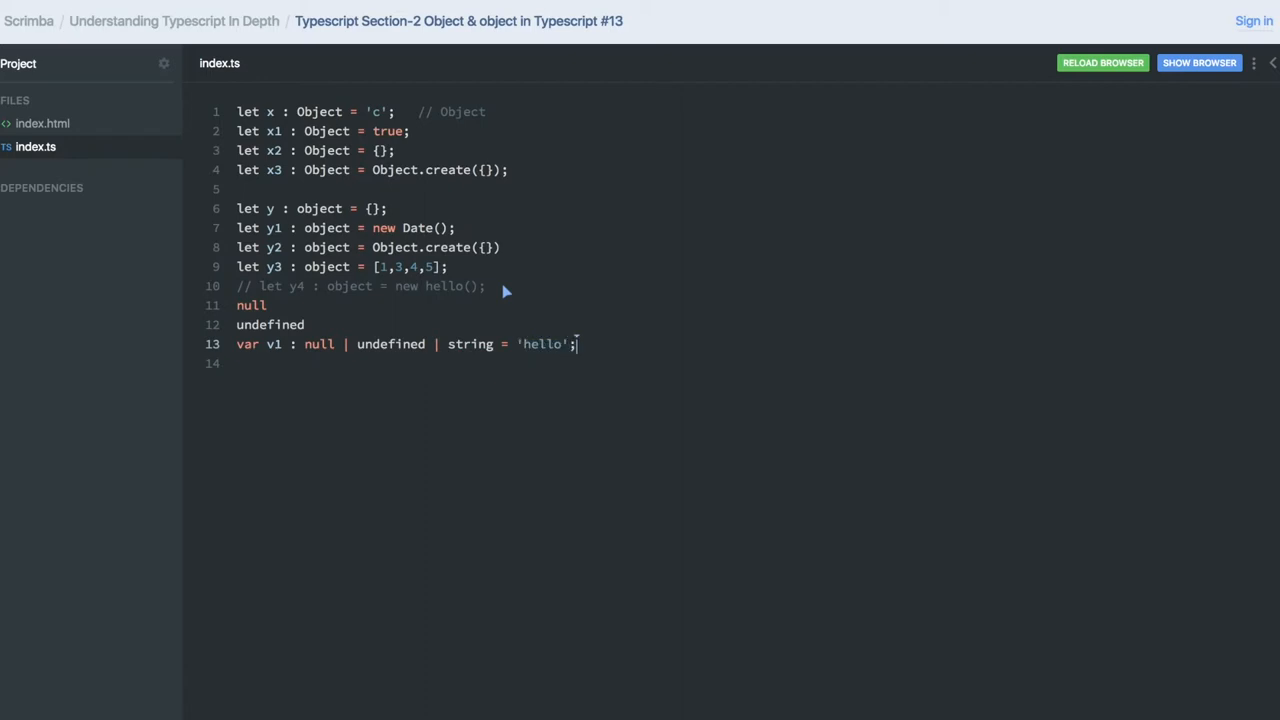
mouse_move(632, 270)
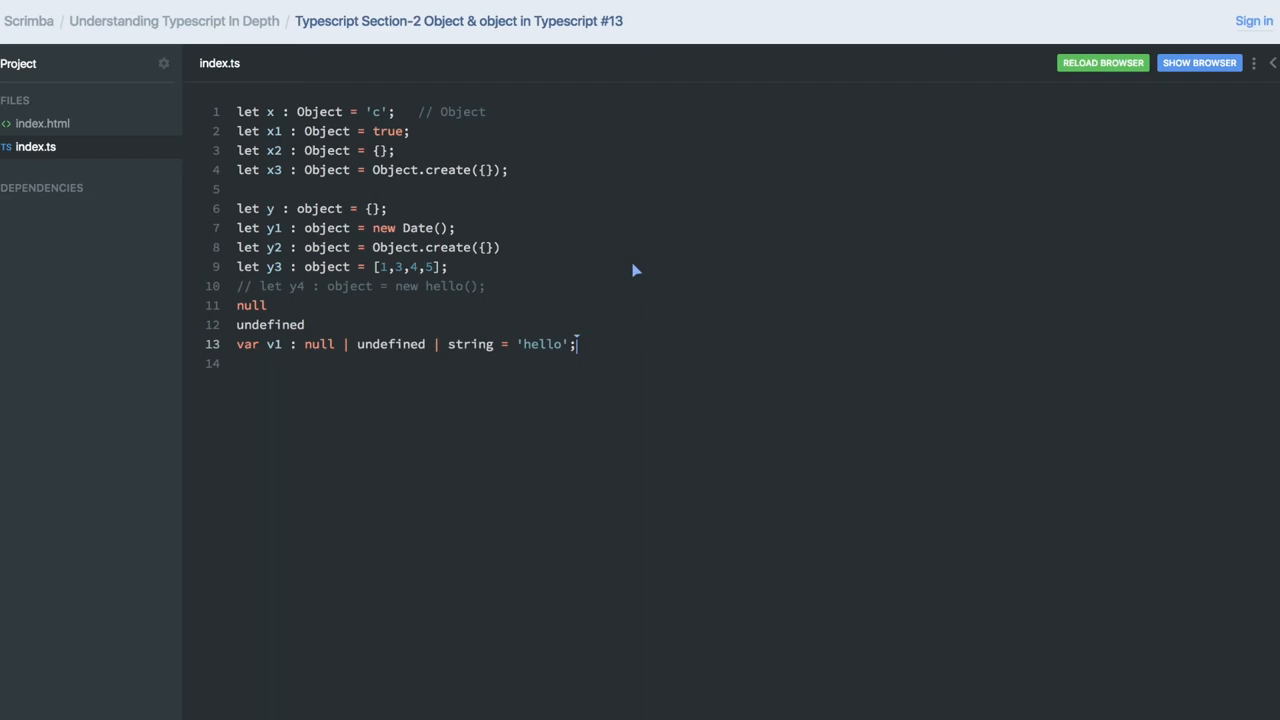
mouse_move(248, 417)
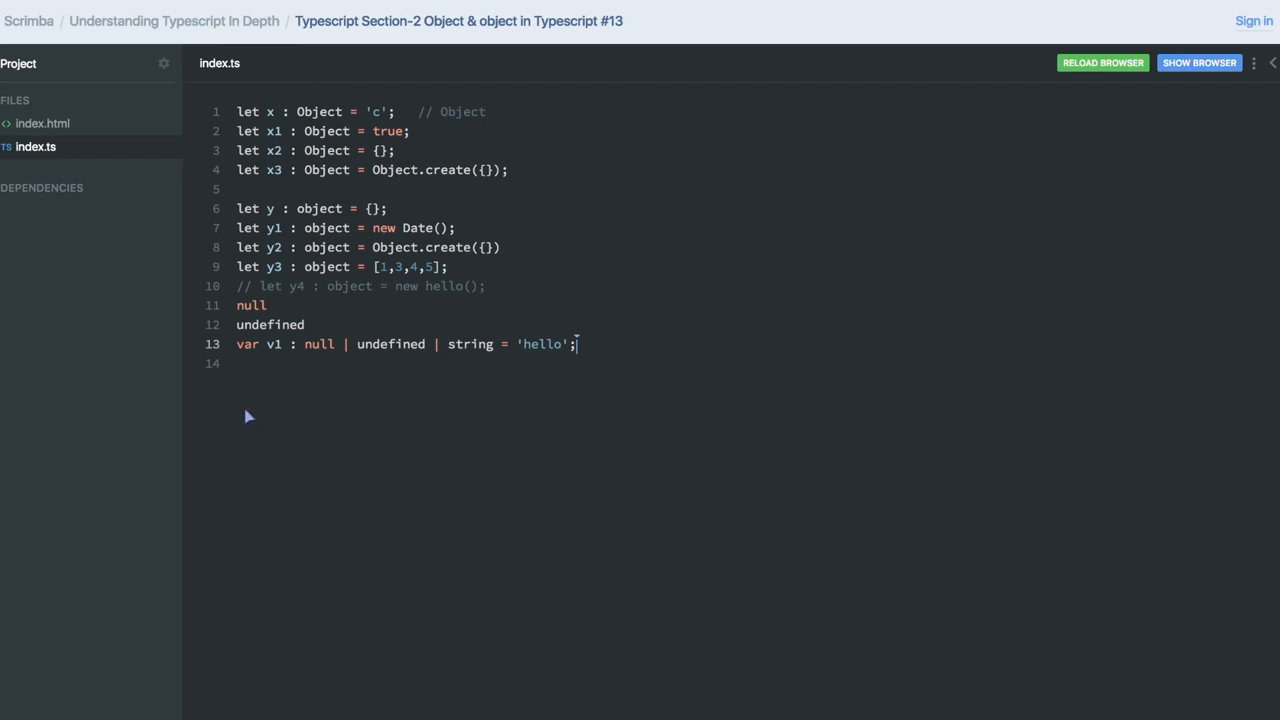